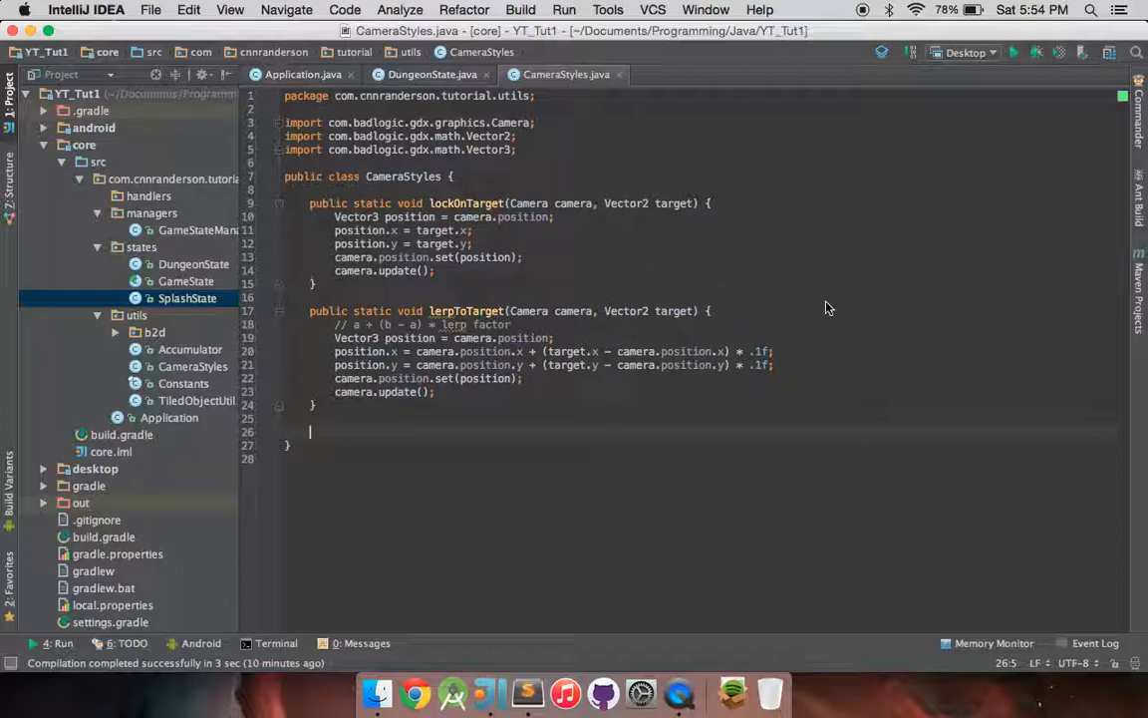
# Declare public static lockAverageBetweenTargets(Camera camera, Vector2 targetA, Vector2 targetB) in CameraStyles
pyautogui.write('public static void a')
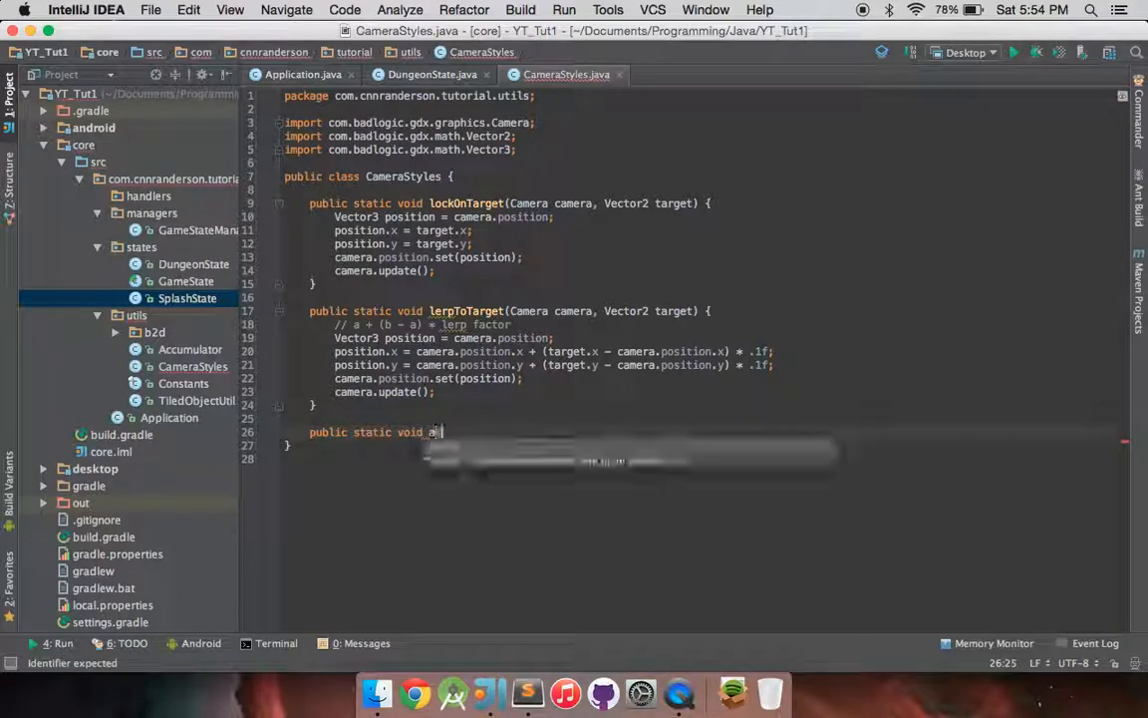
pyautogui.write('verage')
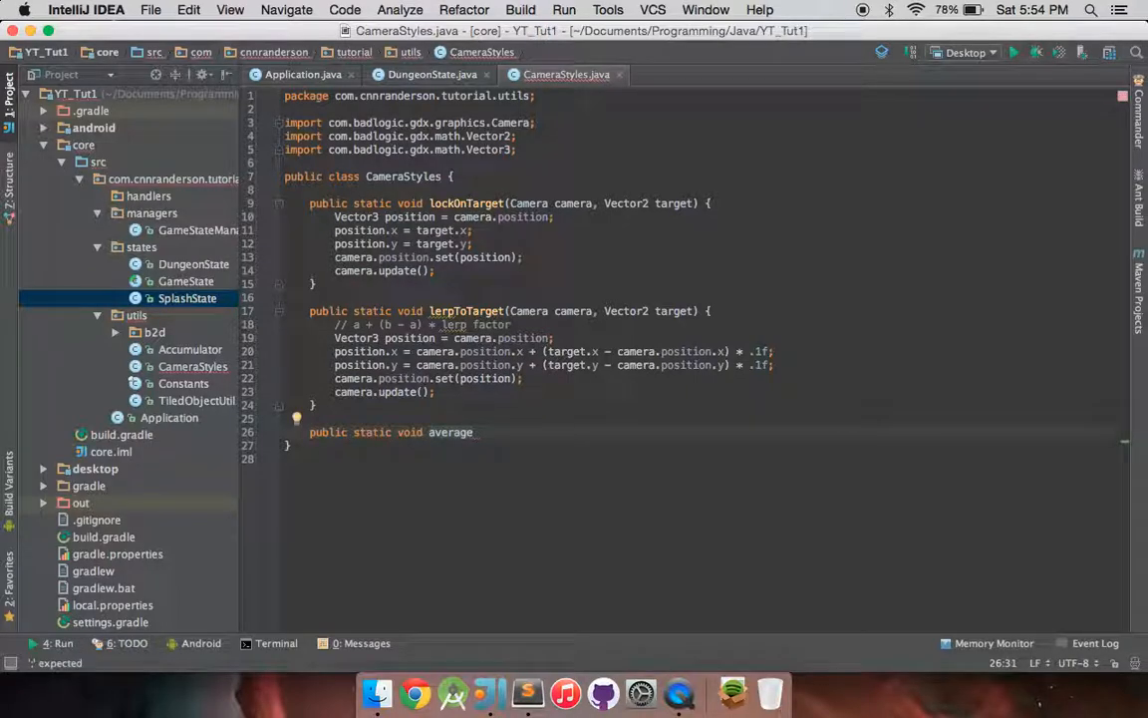
pyautogui.write('BetweenTargets')
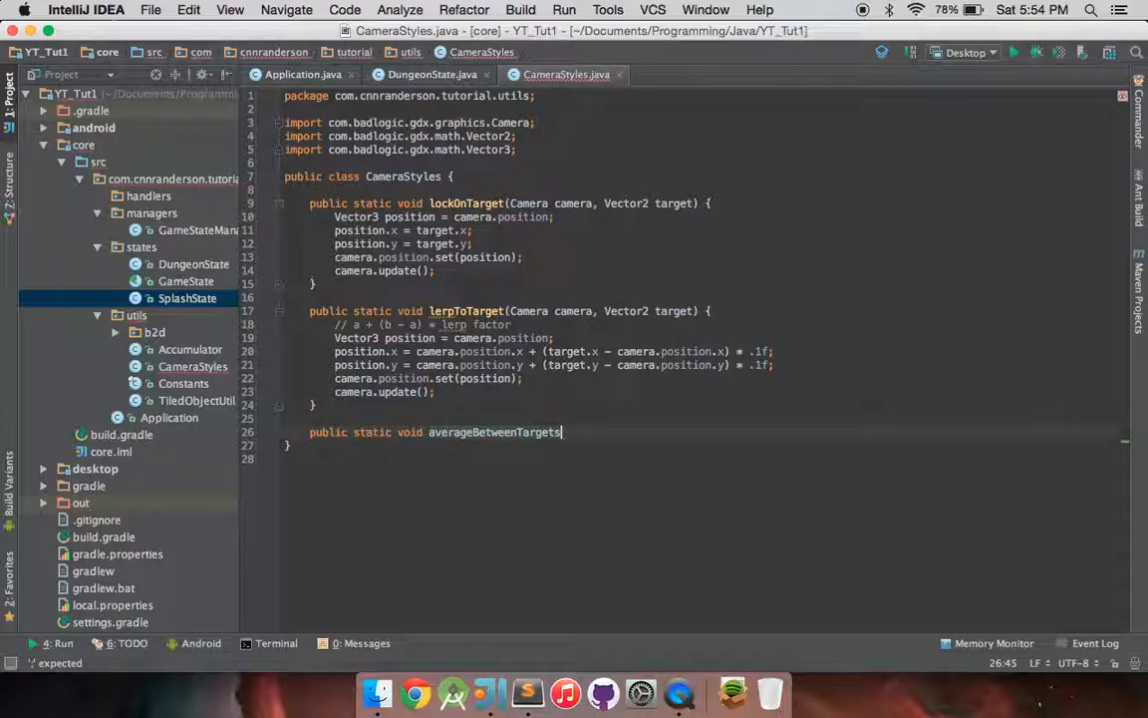
pyautogui.write('(Camera camera, Vector')
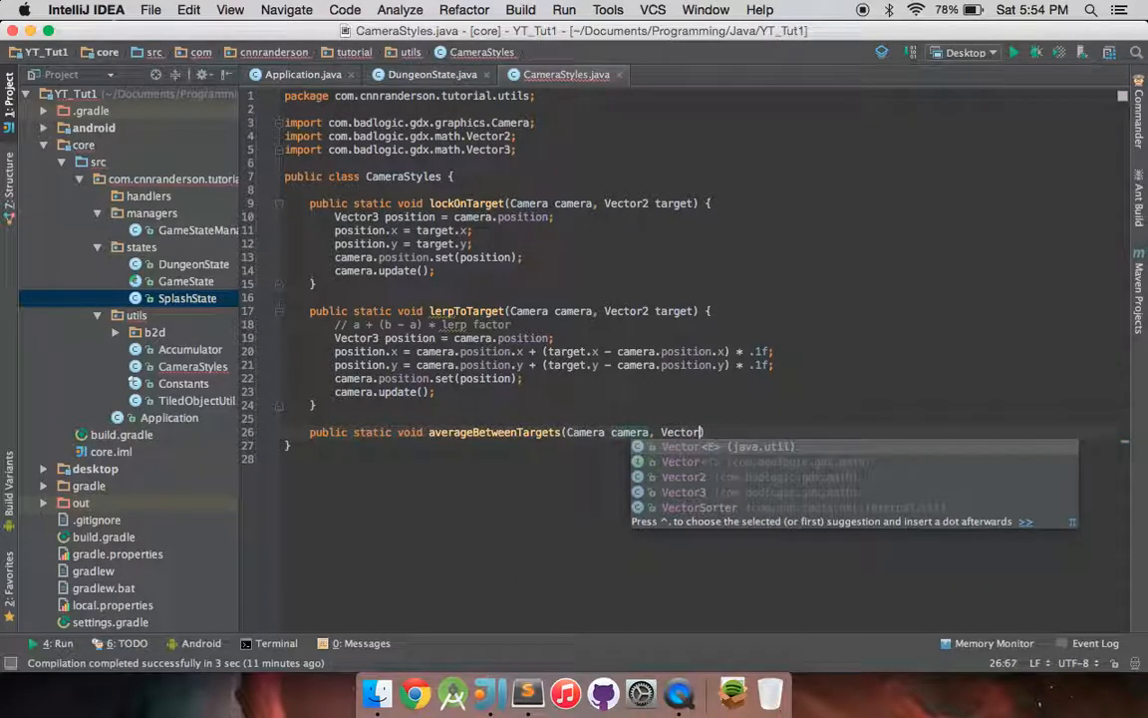
pyautogui.write('targetA, Vector2 targetB) {')
pyautogui.write('position.x = (targetA.x -')
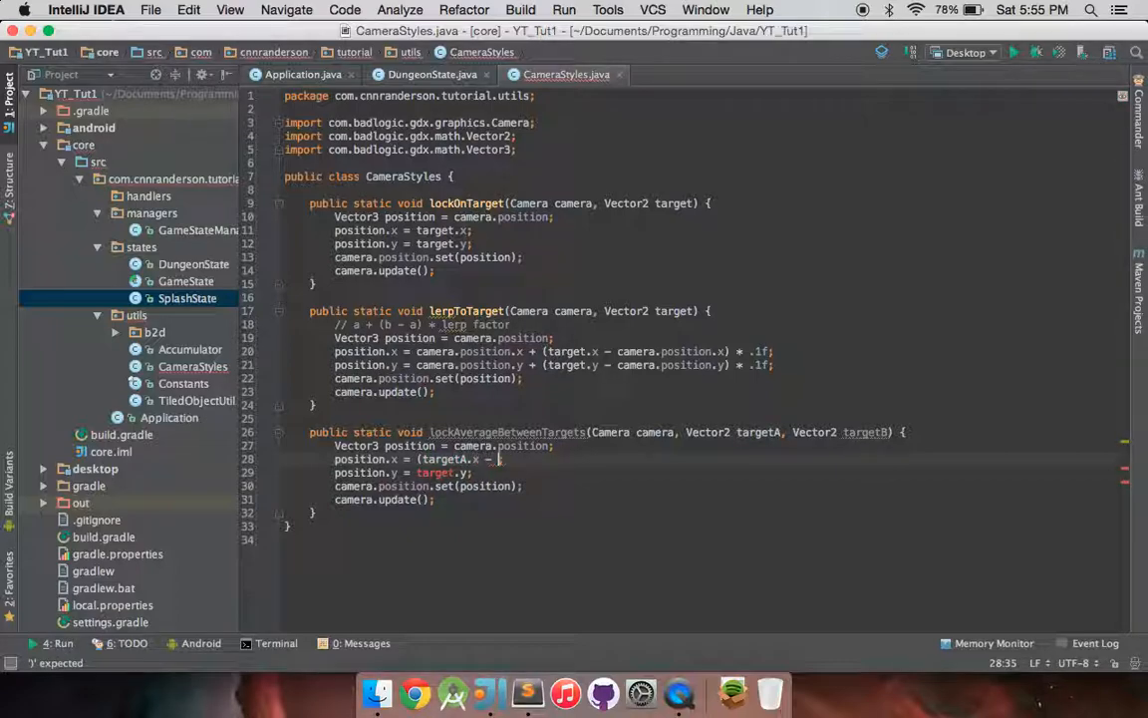
# Set the camera position to (targetA + targetB) / 2 on x and y
pyautogui.write('+')
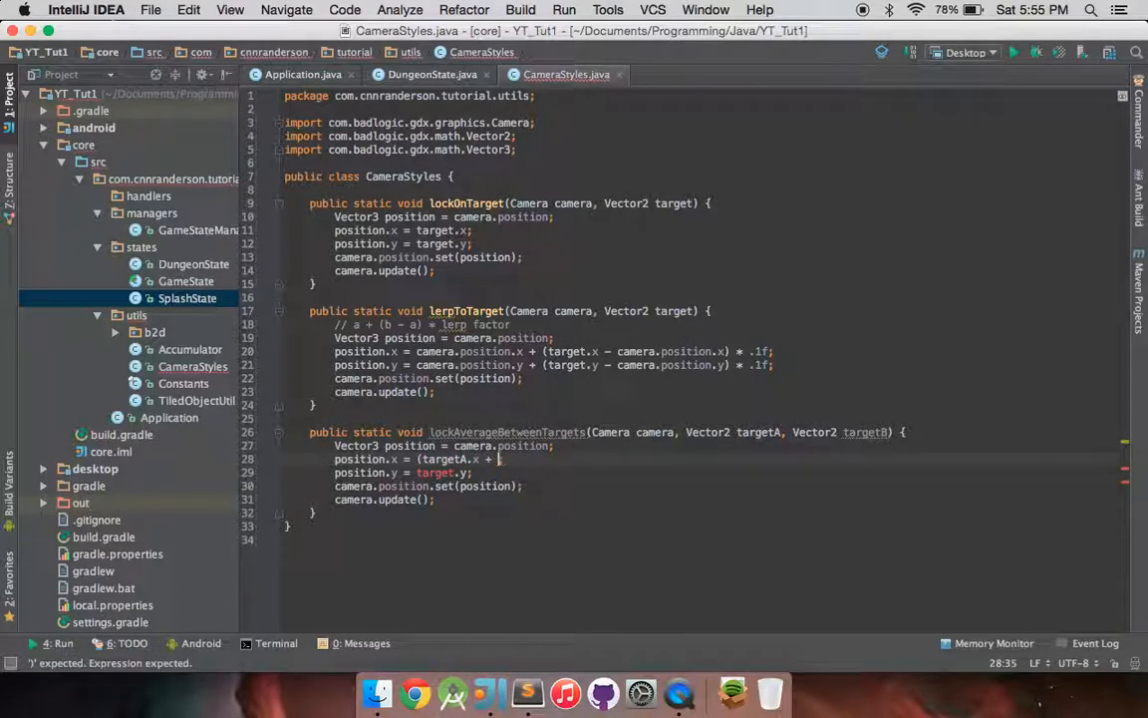
pyautogui.write('targ')
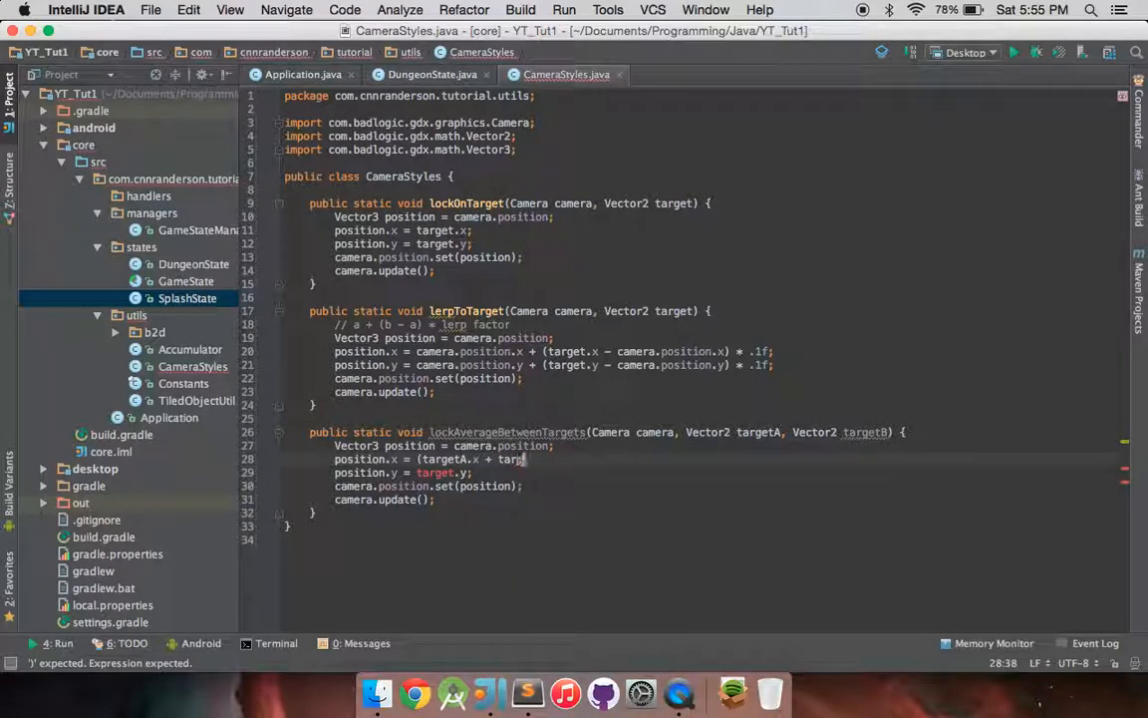
pyautogui.write('argetB.x')
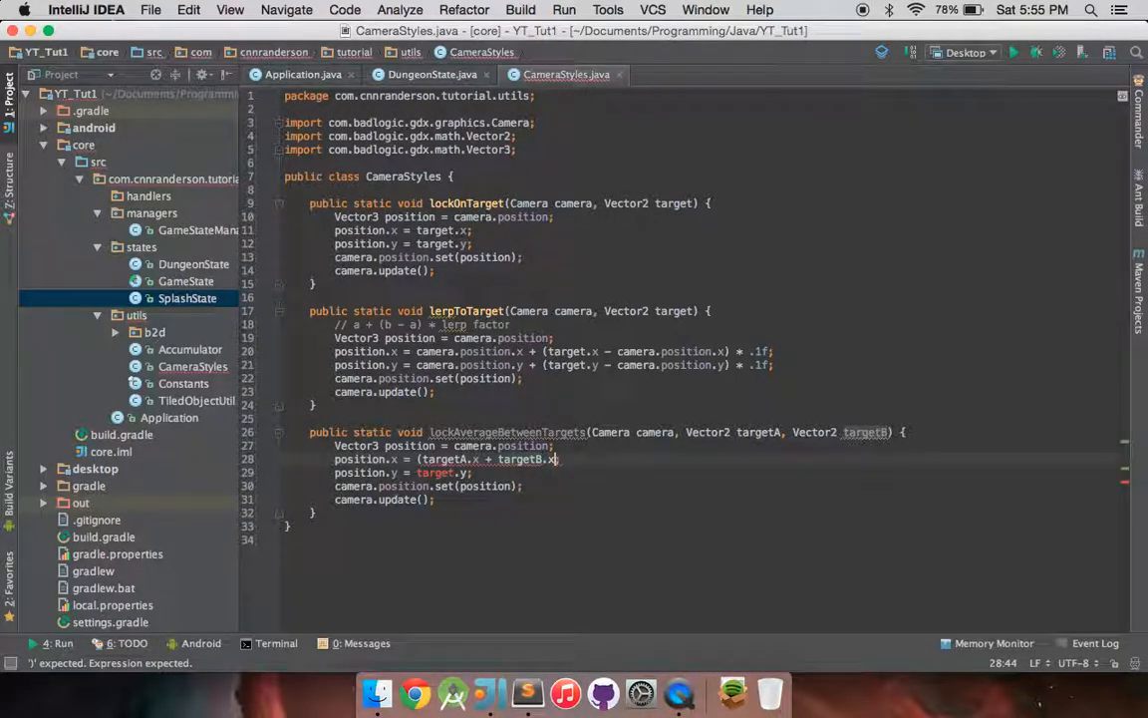
pyautogui.write('/ 2;')
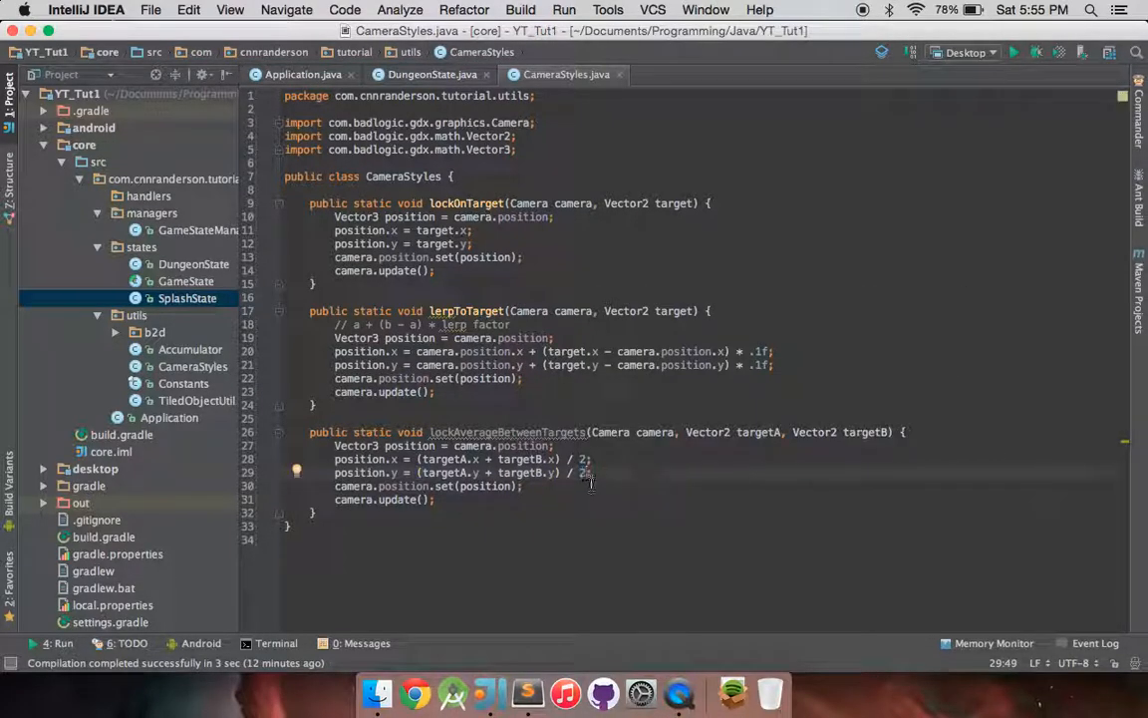
pyautogui.click(593, 472)
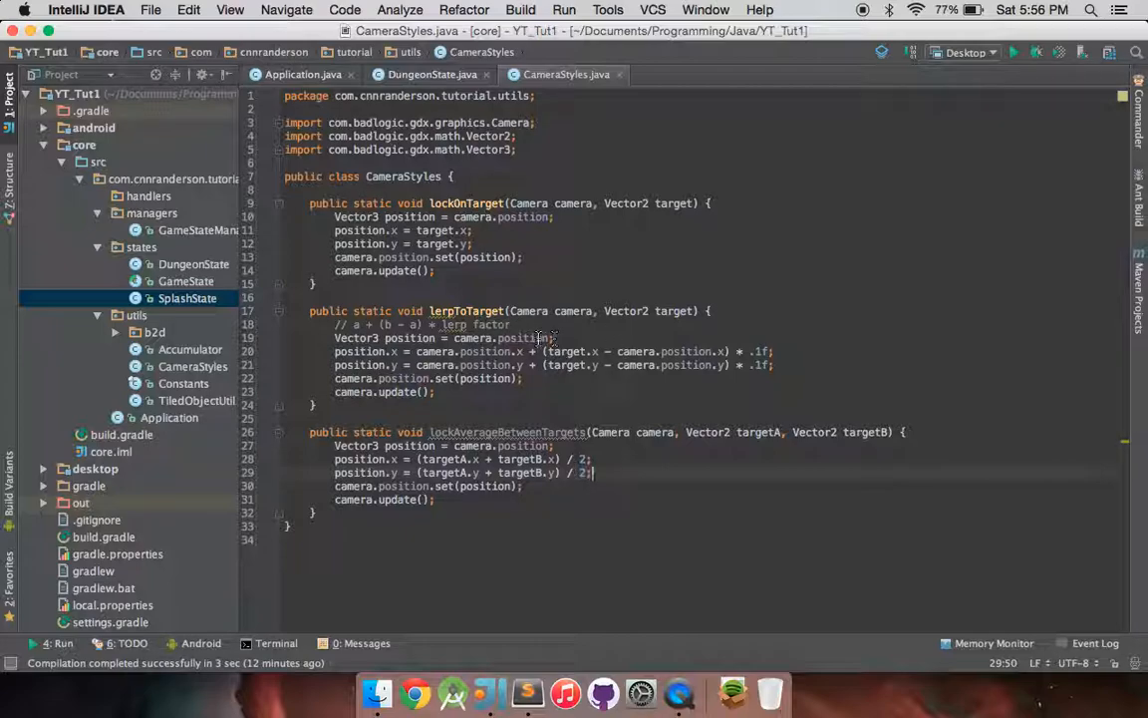
pyautogui.moveTo(427, 279)
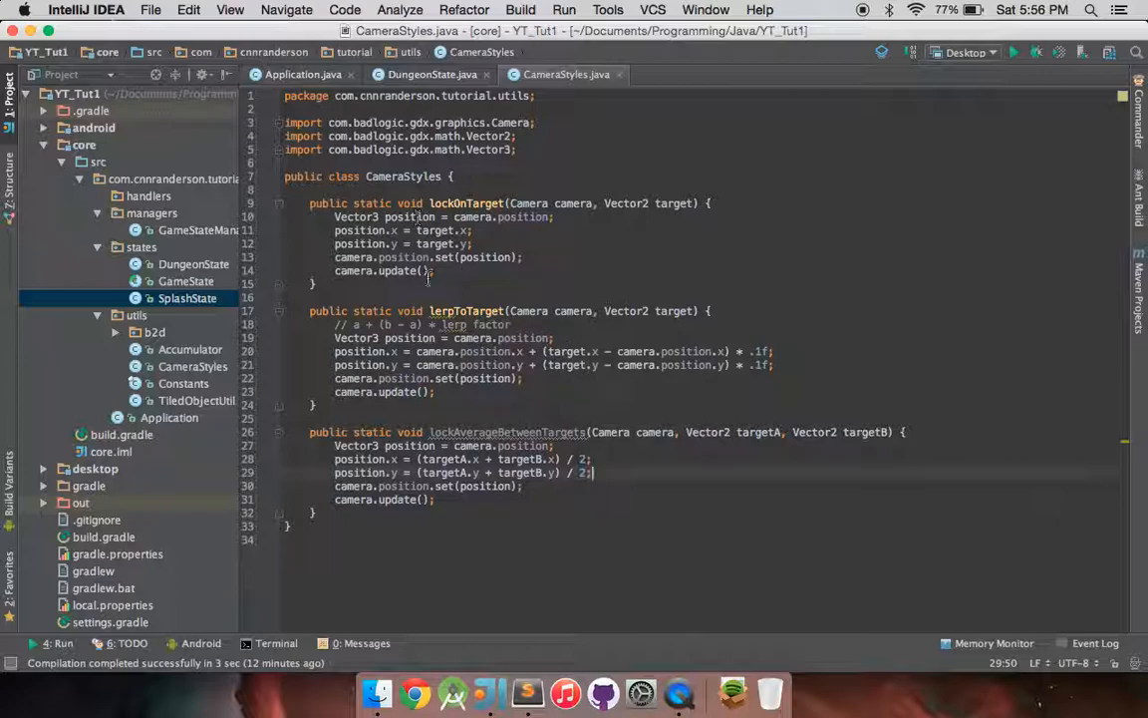
pyautogui.moveTo(551, 517)
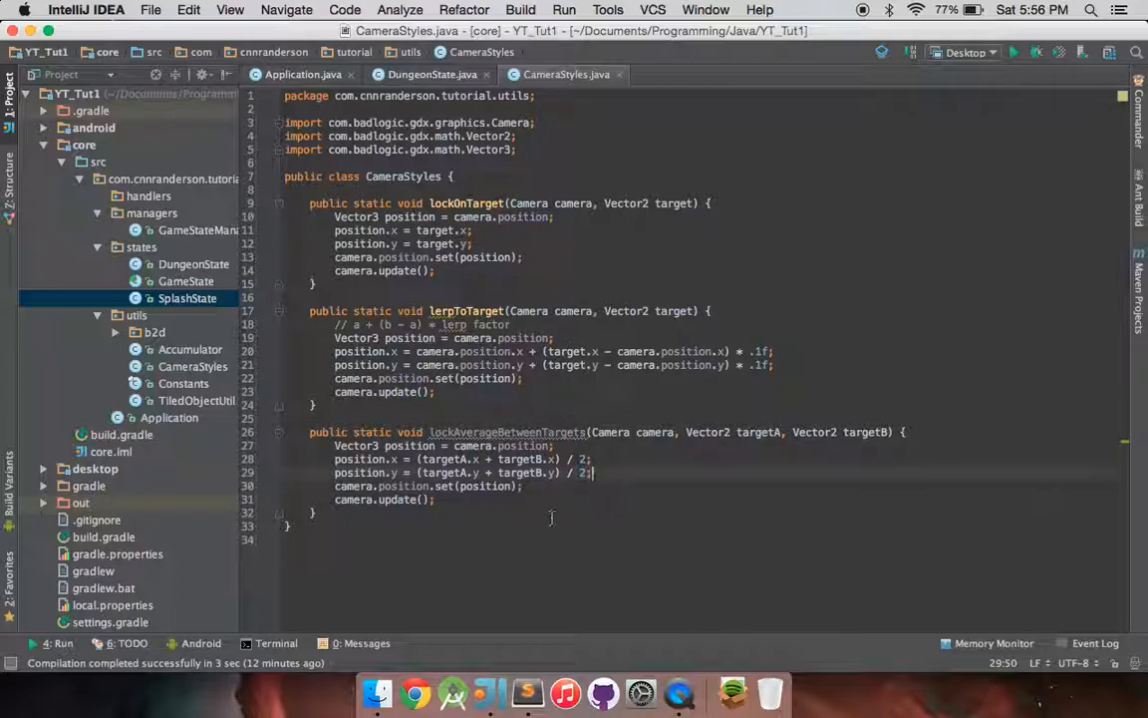
pyautogui.moveTo(561, 499)
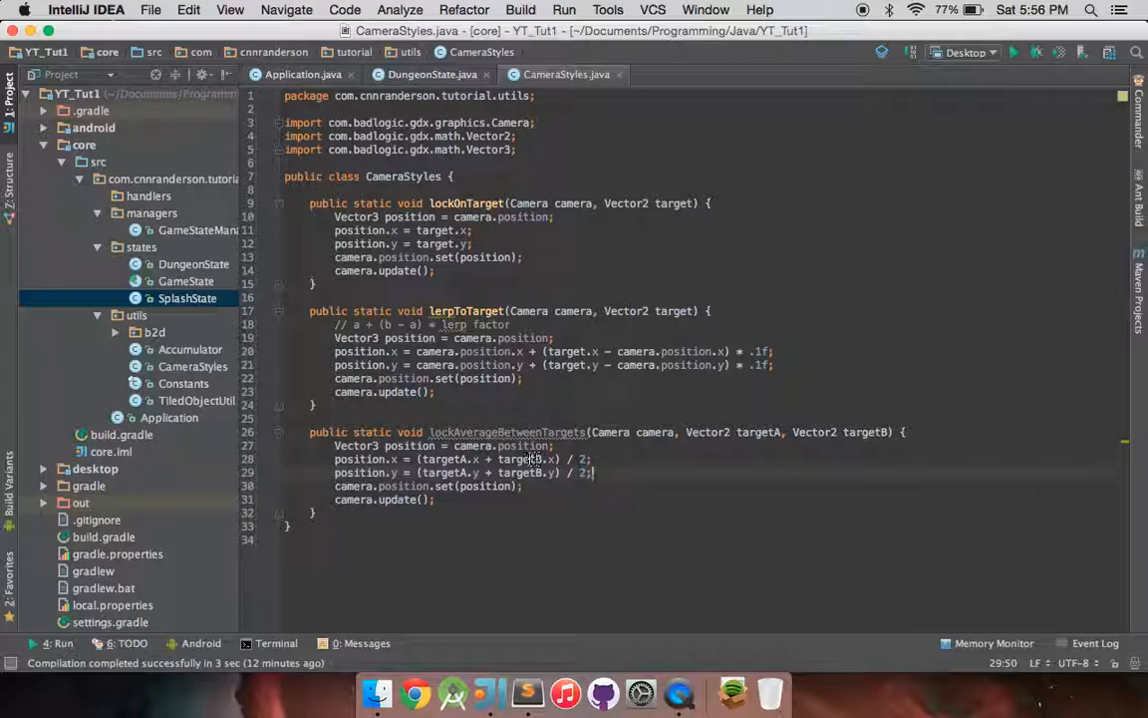
pyautogui.moveTo(591, 438)
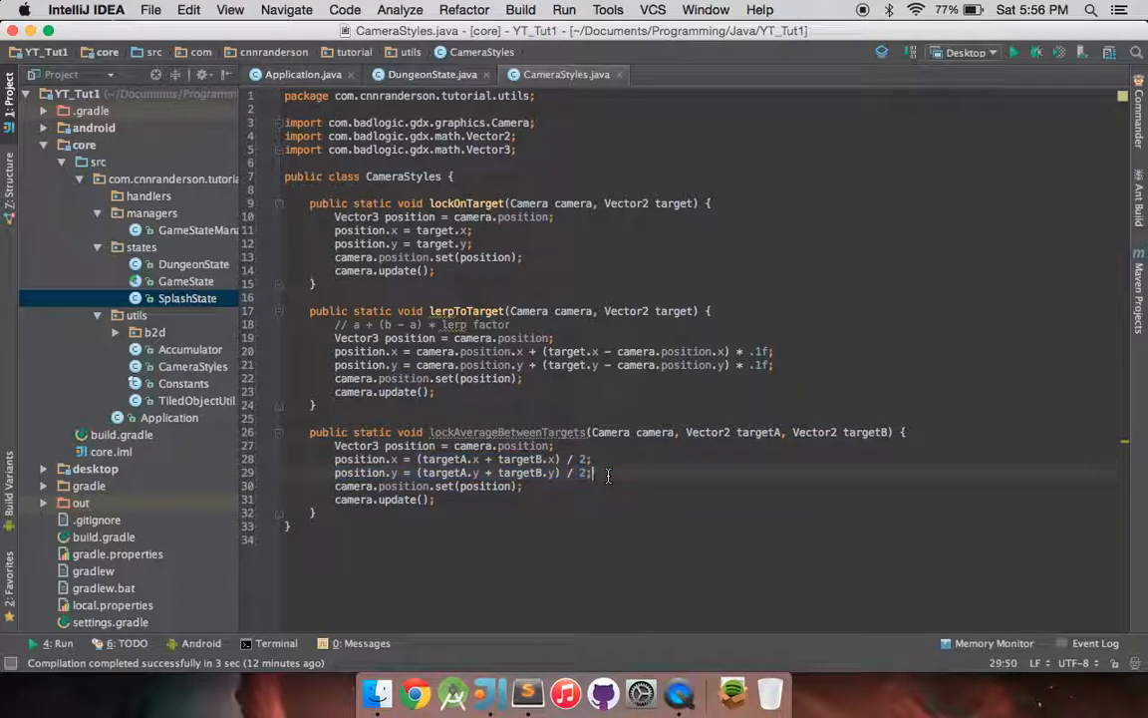
pyautogui.moveTo(536, 420)
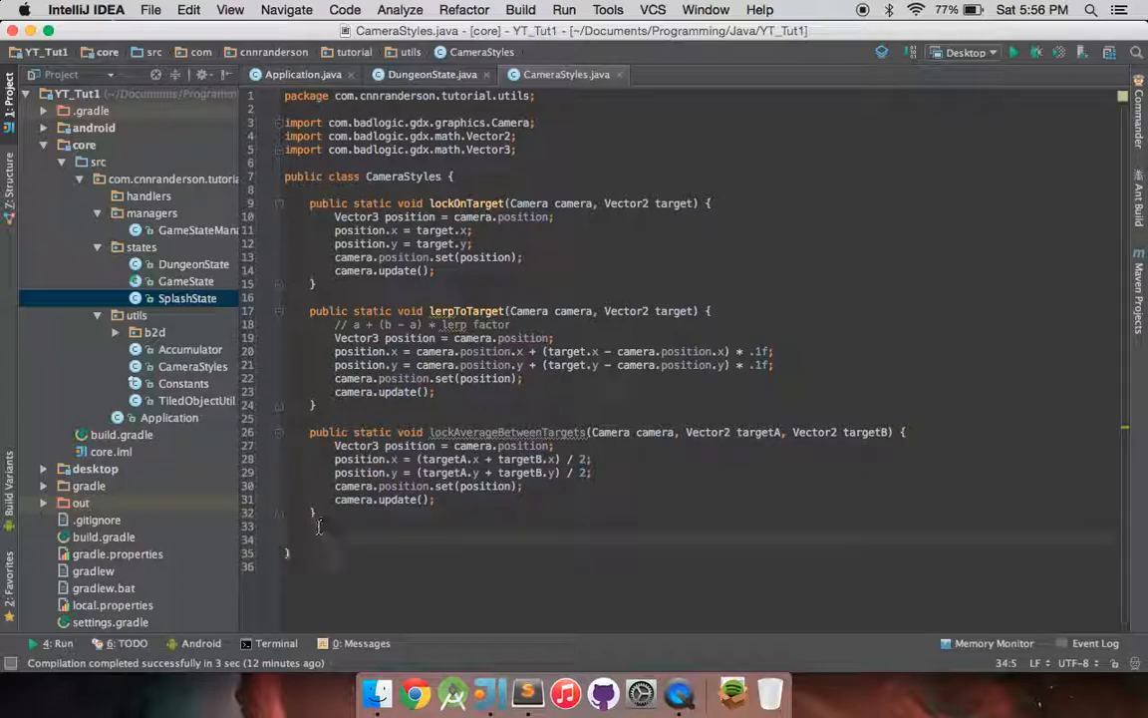
# Duplicate the averaging method as lerpAverageBetweenTargets, computing avgX and avgY floats to lerp toward
pyautogui.moveTo(309, 432); pyautogui.dragTo(319, 513)
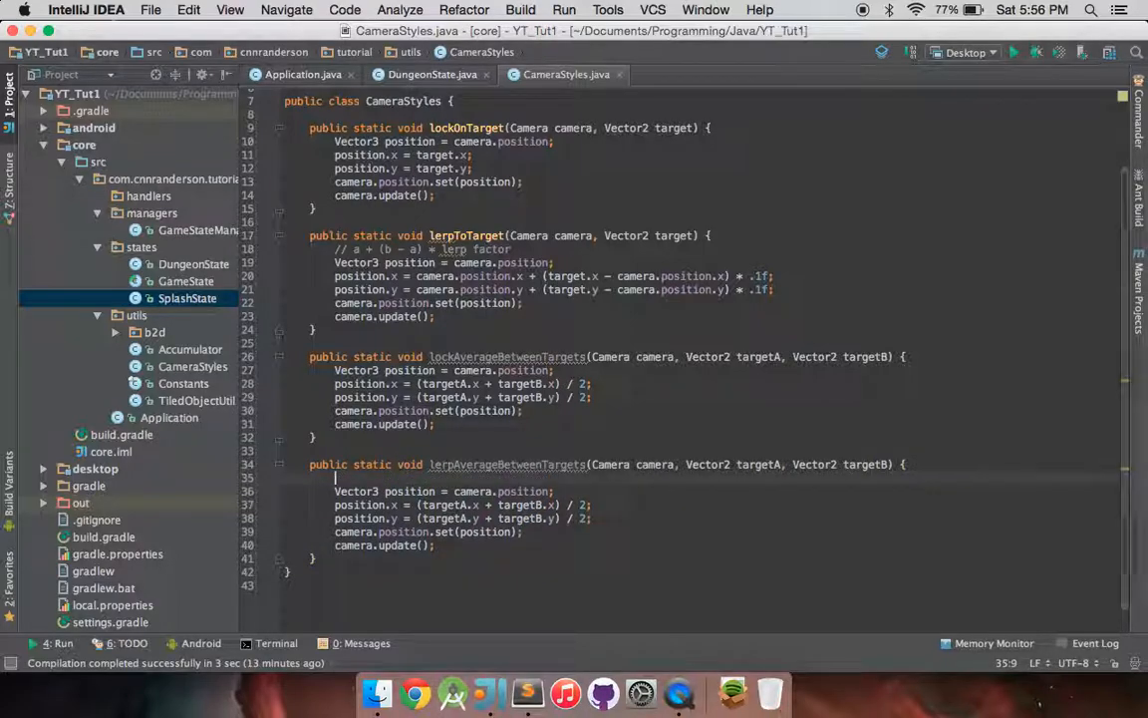
pyautogui.write('float av')
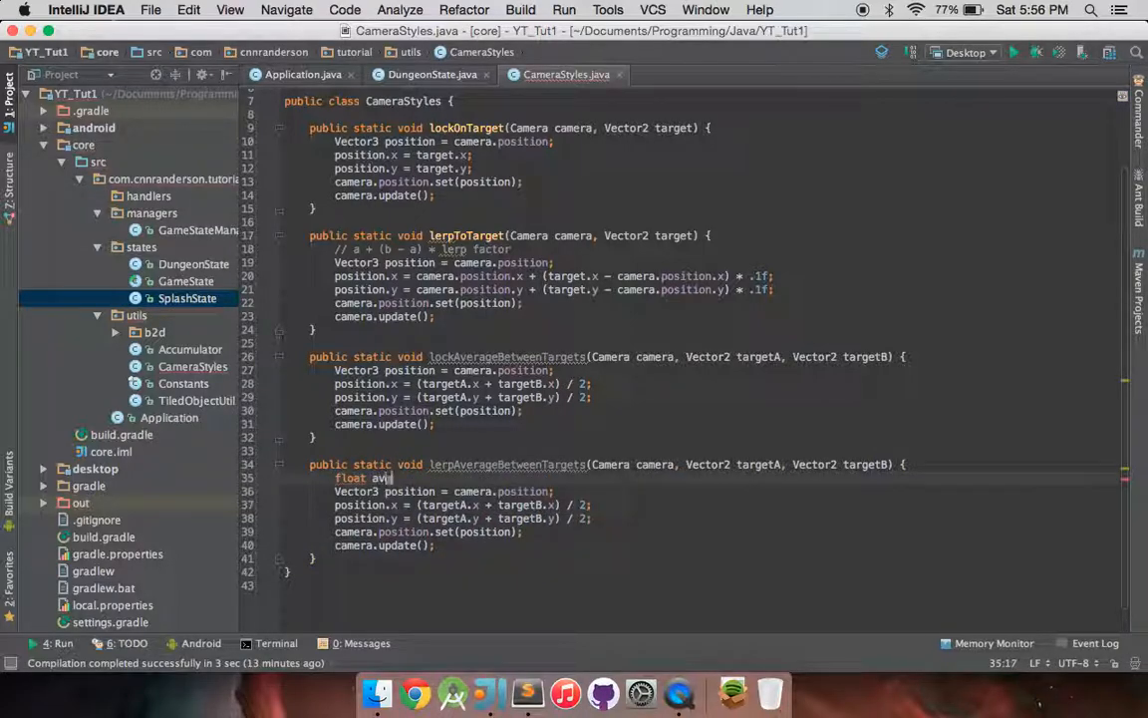
pyautogui.write('gX')
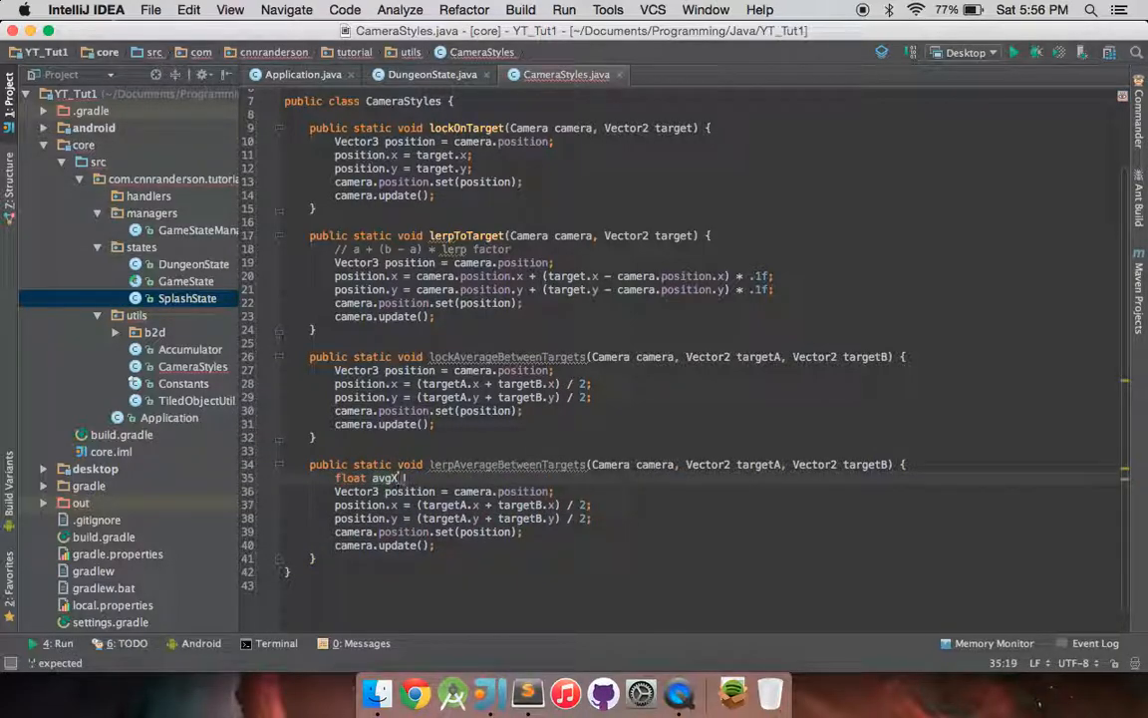
pyautogui.write('= (targetA.x + targetB.x) / 2;')
pyautogui.write('float')
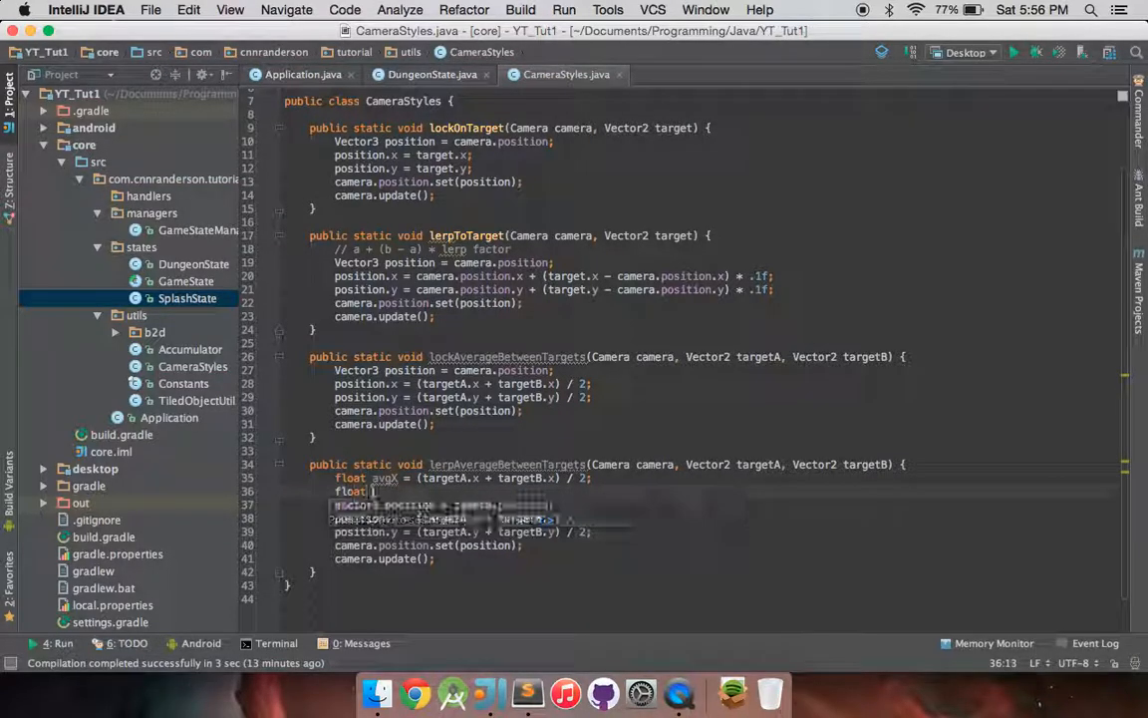
pyautogui.write('avgY = (targetA.y + targetB.y) / 2;')
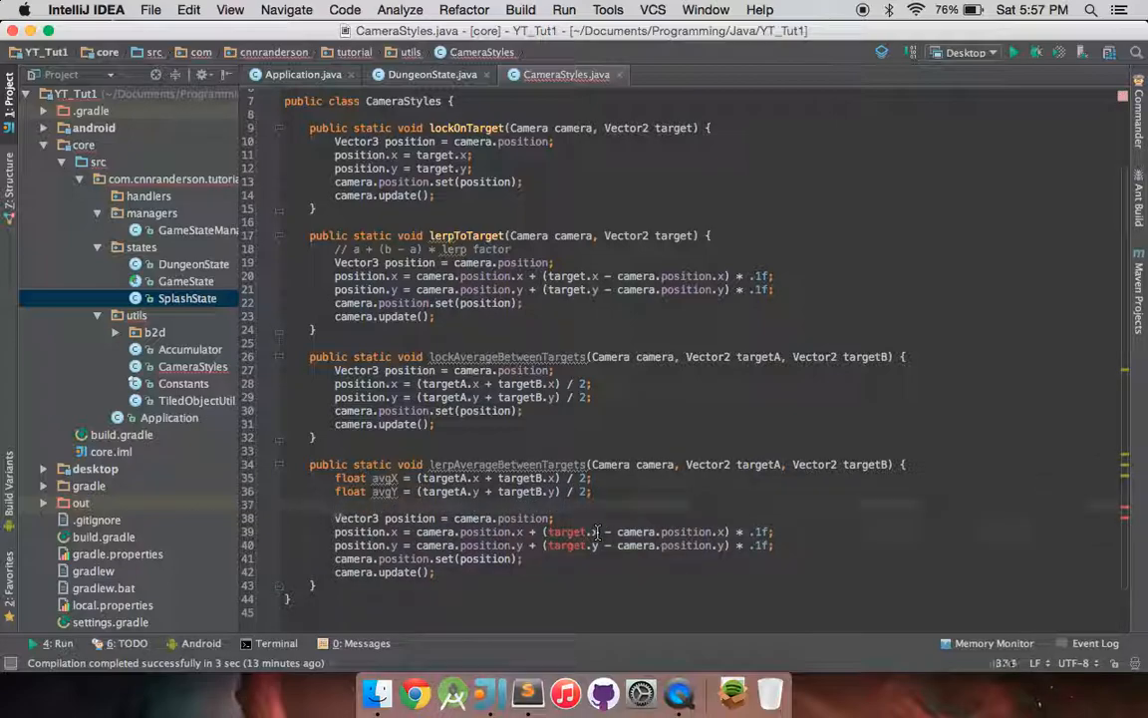
pyautogui.write('avgY')
pyautogui.click(554, 531)
pyautogui.write('vgX')
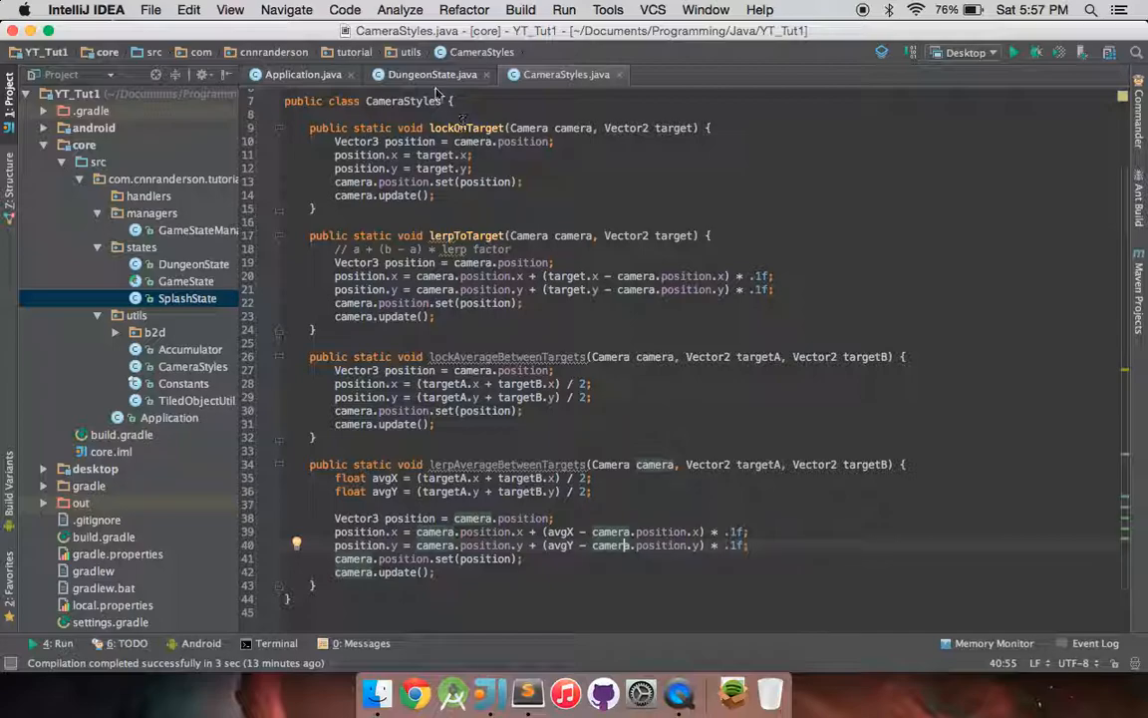
# In DungeonState, wrap cameraUpdate in switch(cameraVal) with case 0 locking on target, then break
pyautogui.click(426, 74)
pyautogui.write('} else if')
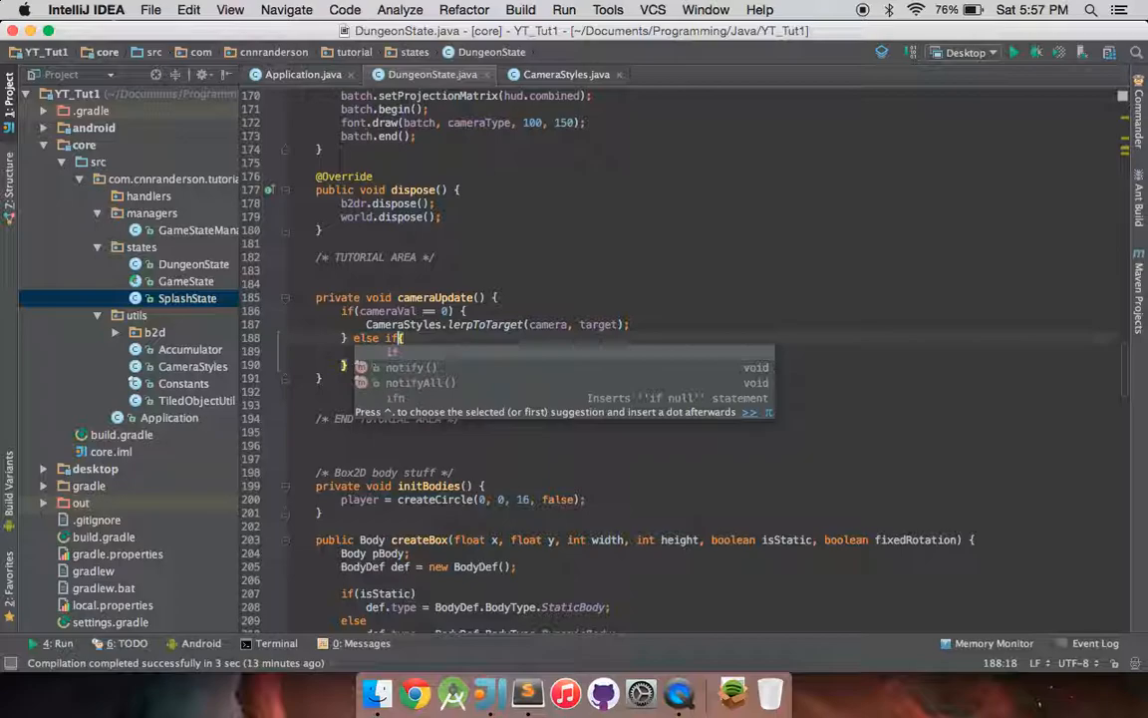
pyautogui.write('(cameraVal')
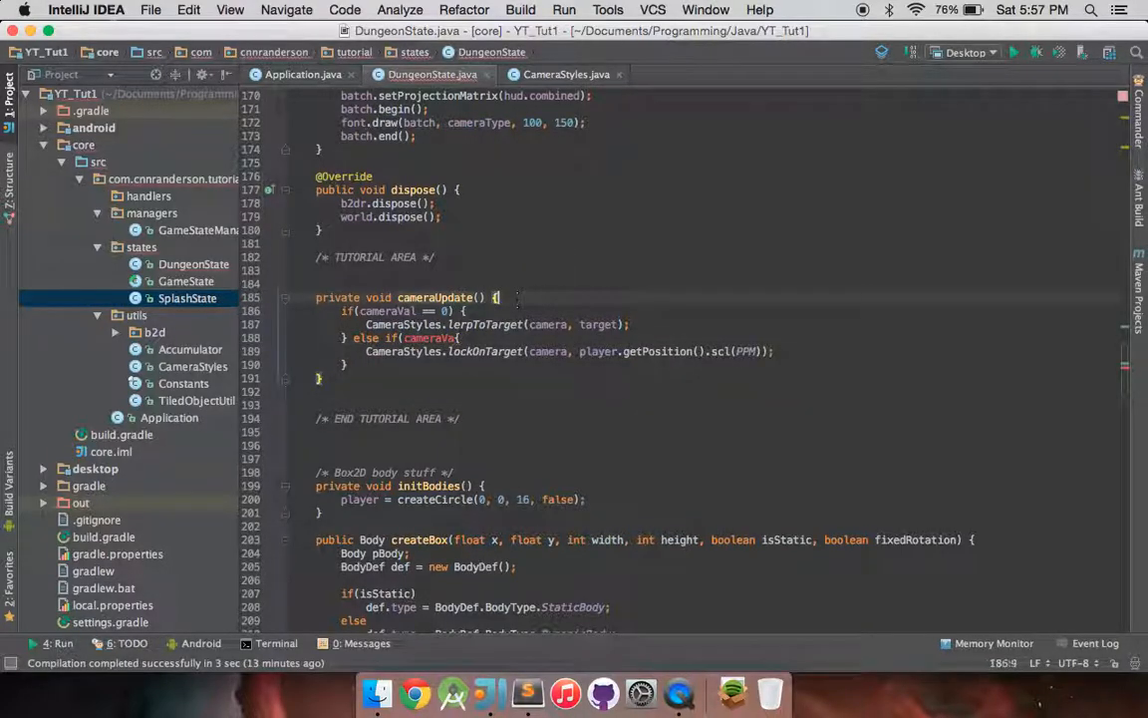
pyautogui.write('switch(cameraVal) {')
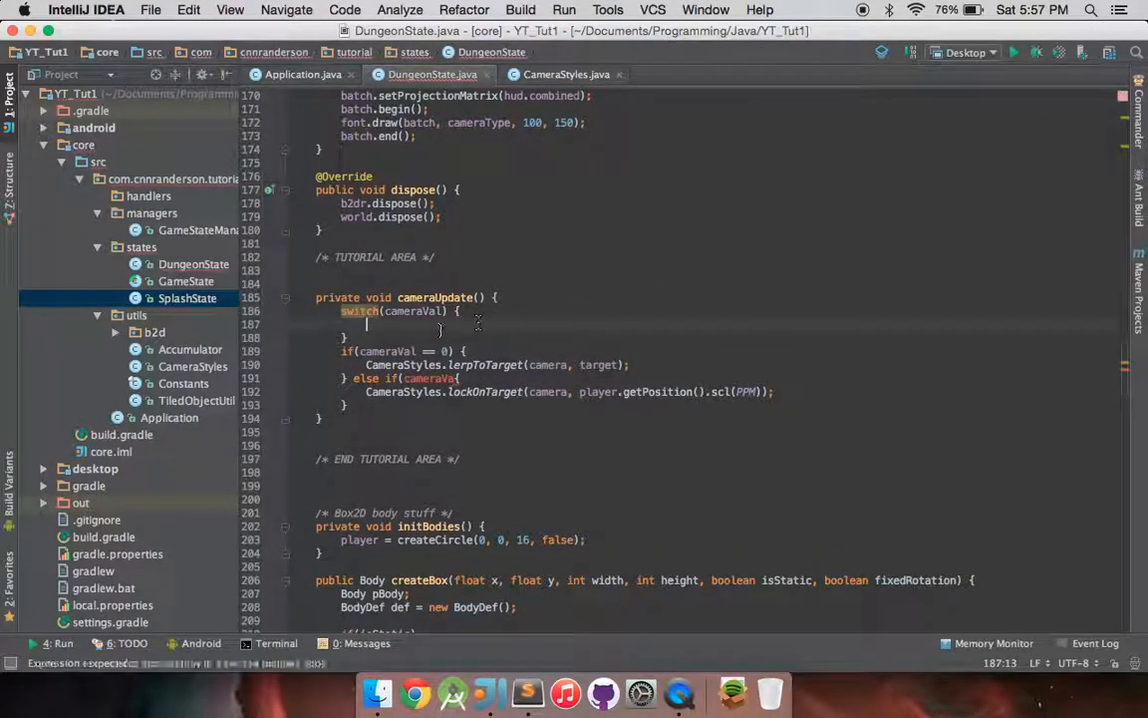
pyautogui.write('case 0')
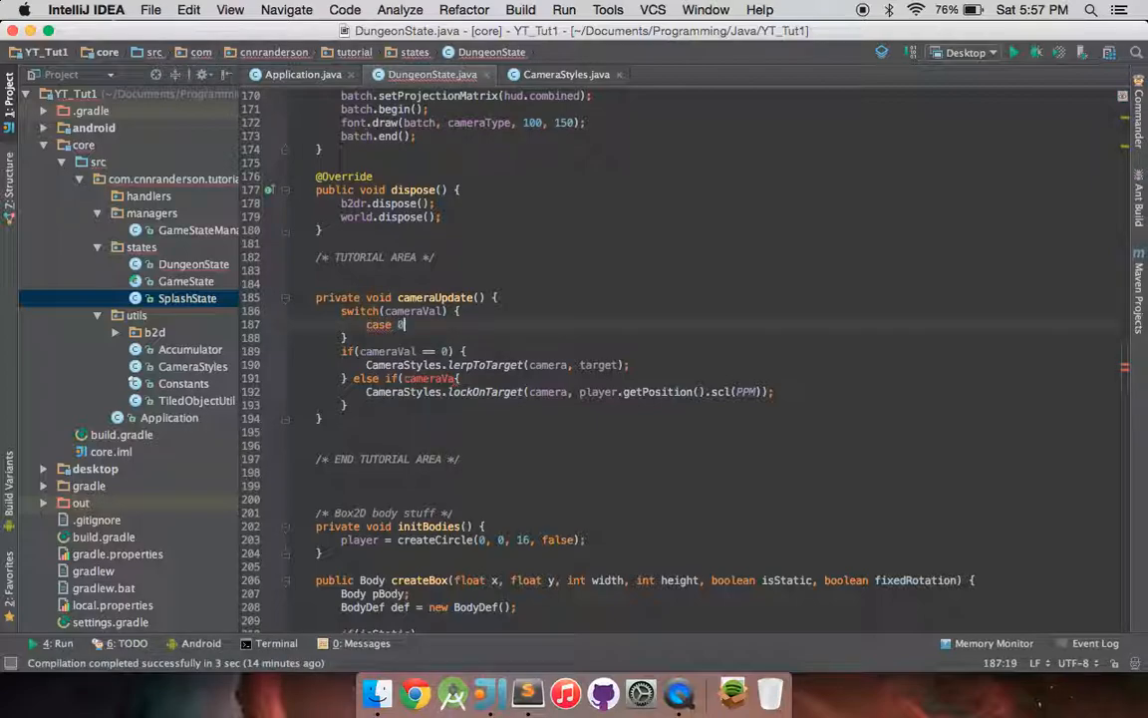
pyautogui.write('c')
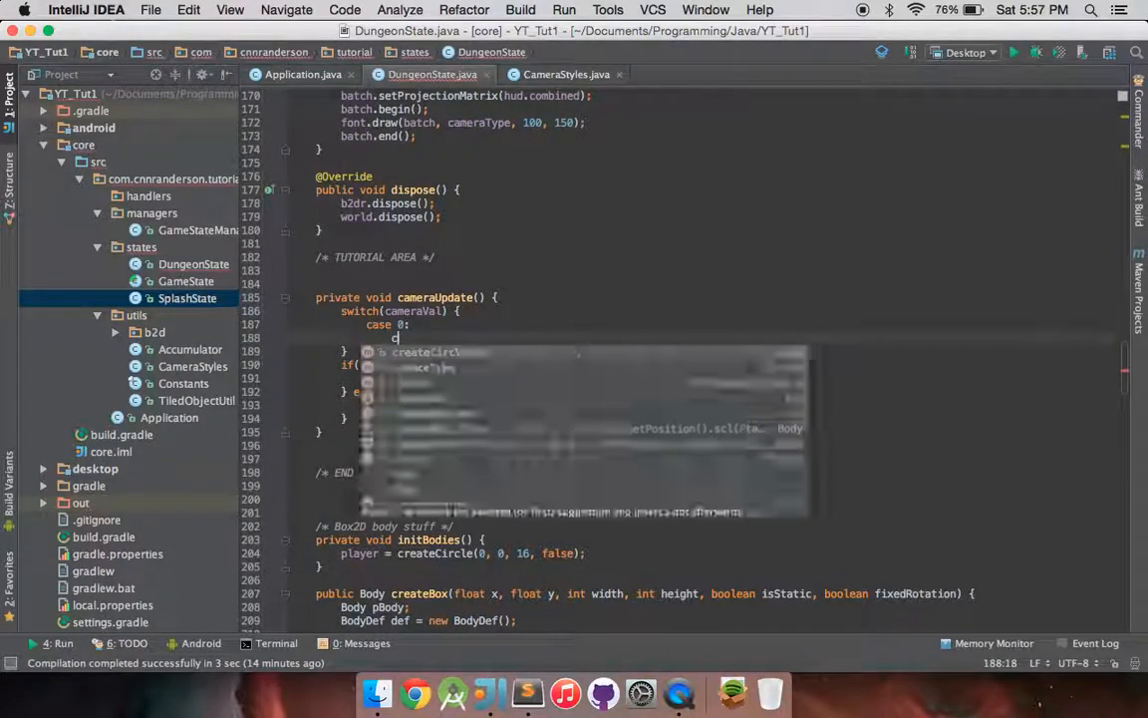
pyautogui.write('CameraStyles.')
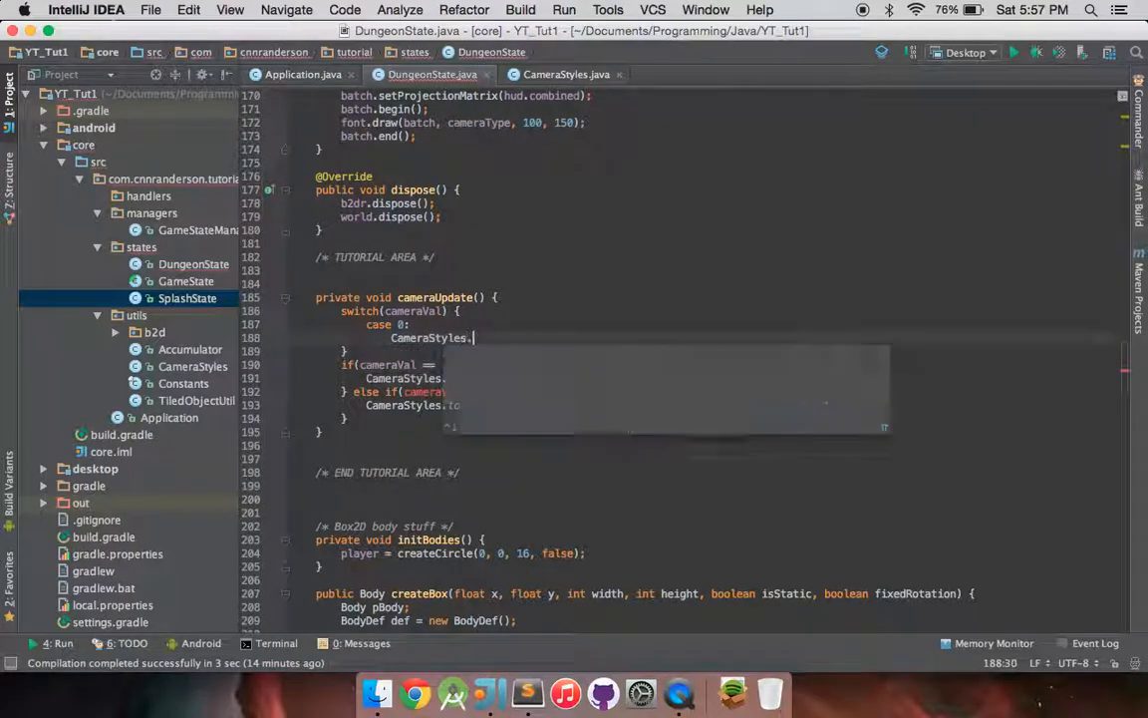
pyautogui.write('lockOnTarget(camera, target);')
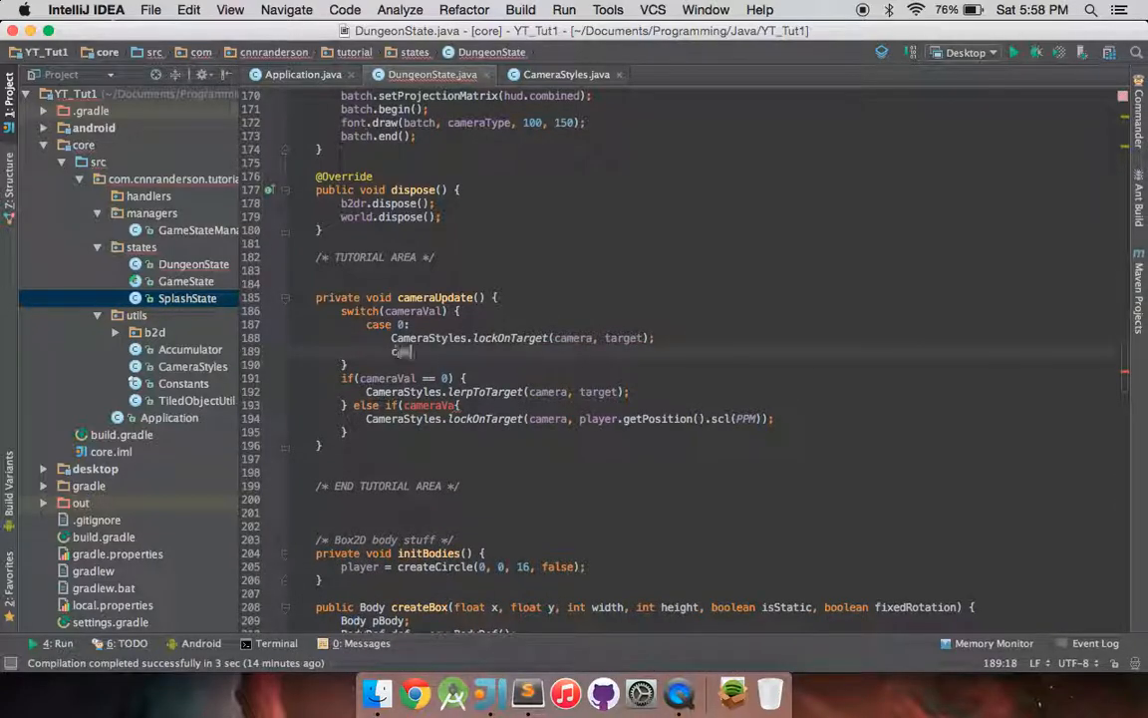
pyautogui.write('cameraType = "Lock On - Room Cent')
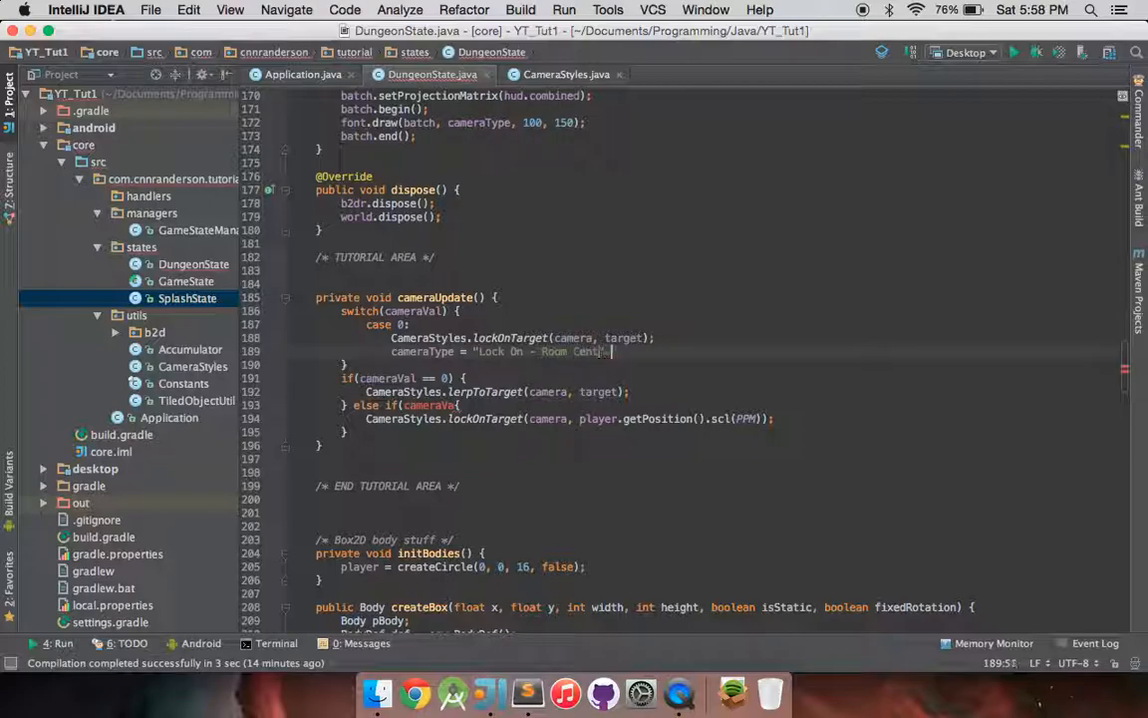
pyautogui.write('break;')
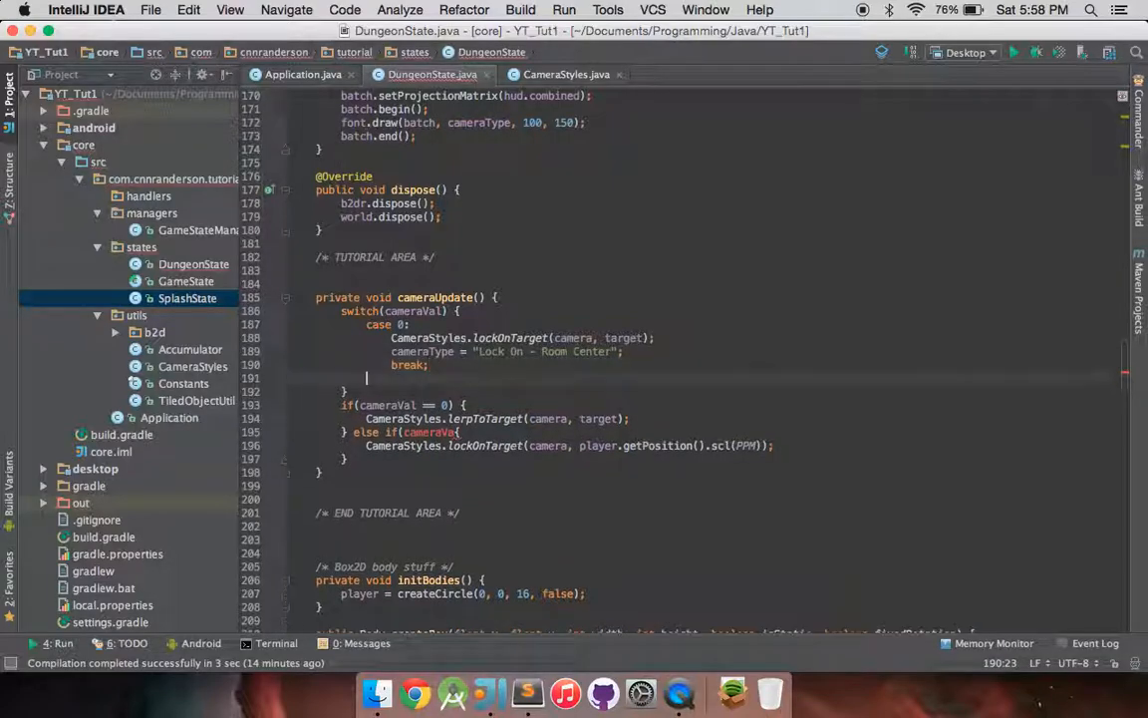
# Add case 1 calling CameraStyles.lerpToTarget(camera, target), labelled "Lerp - Room Center"
pyautogui.write('case 1:')
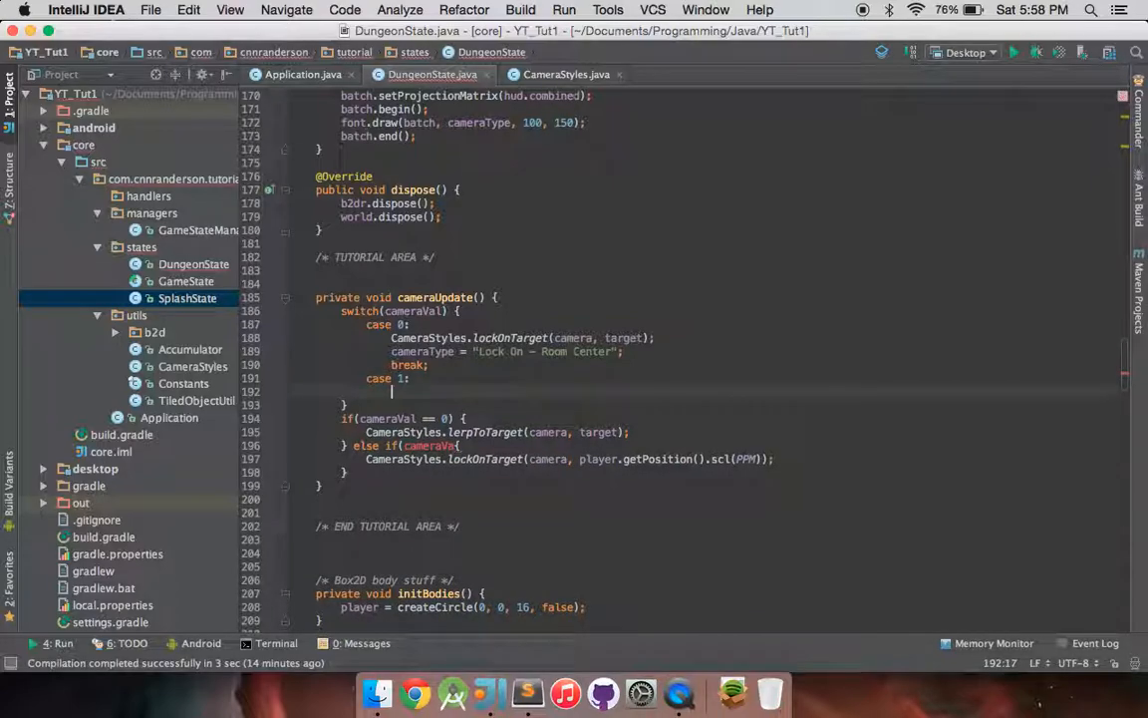
pyautogui.write('CameraStyles')
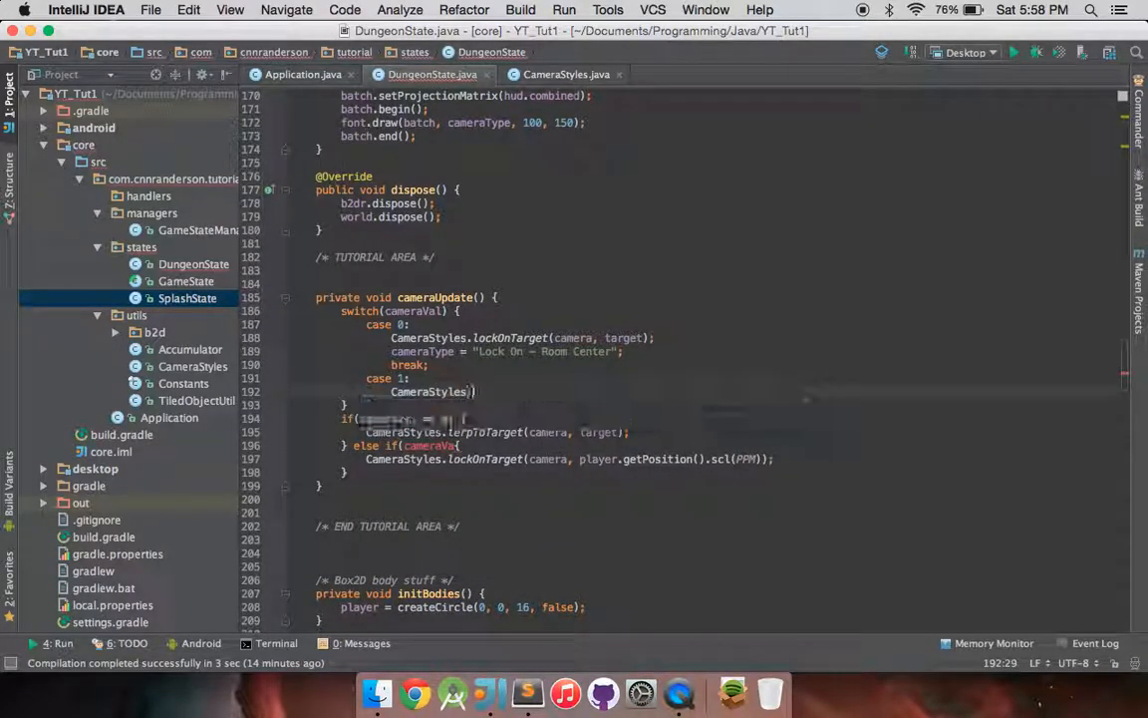
pyautogui.write('lock')
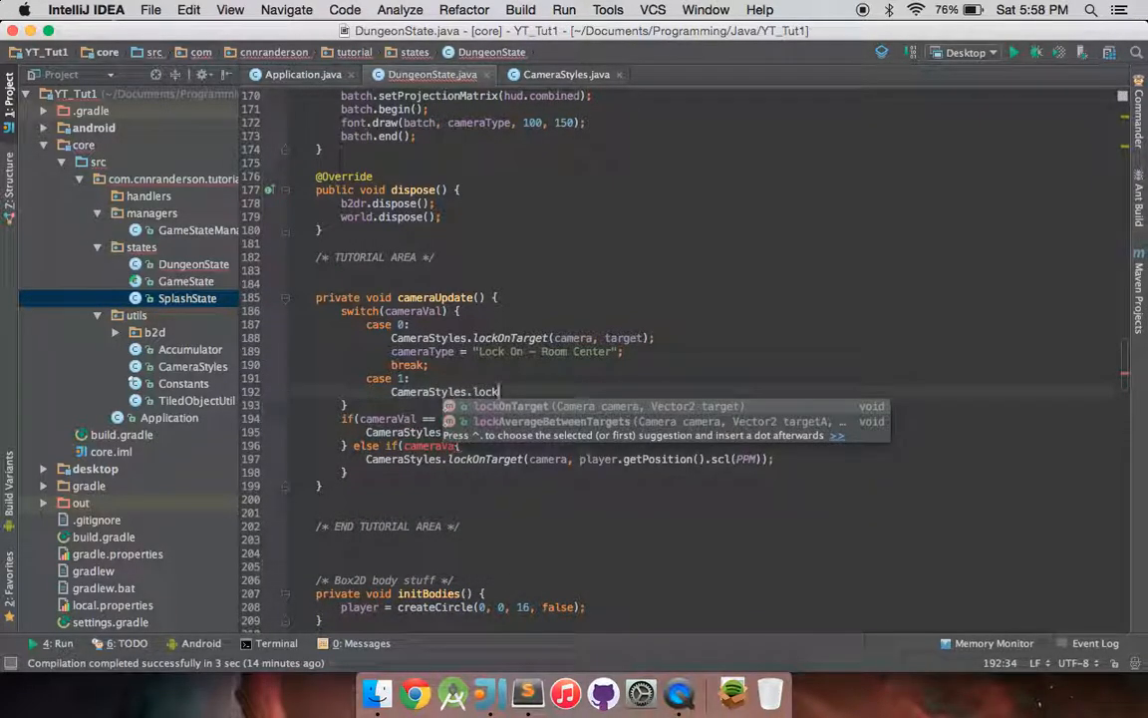
pyautogui.write('erpToTarget(camera, target);')
pyautogui.write('cameraType =')
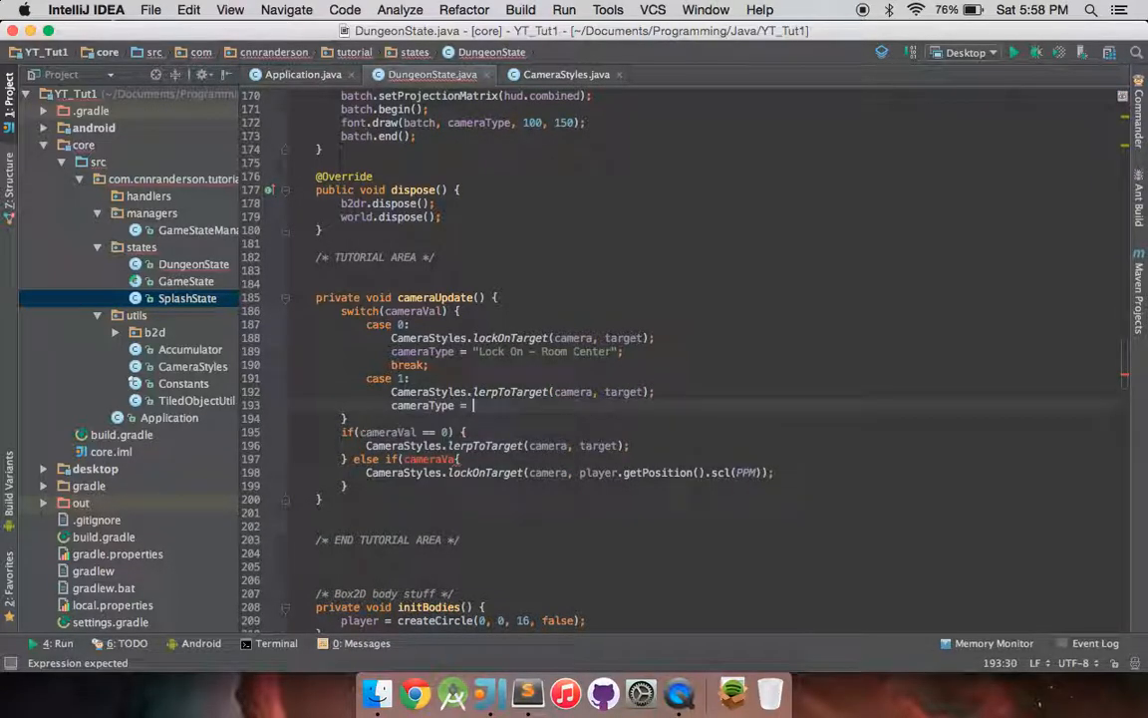
pyautogui.write('"Lerp -')
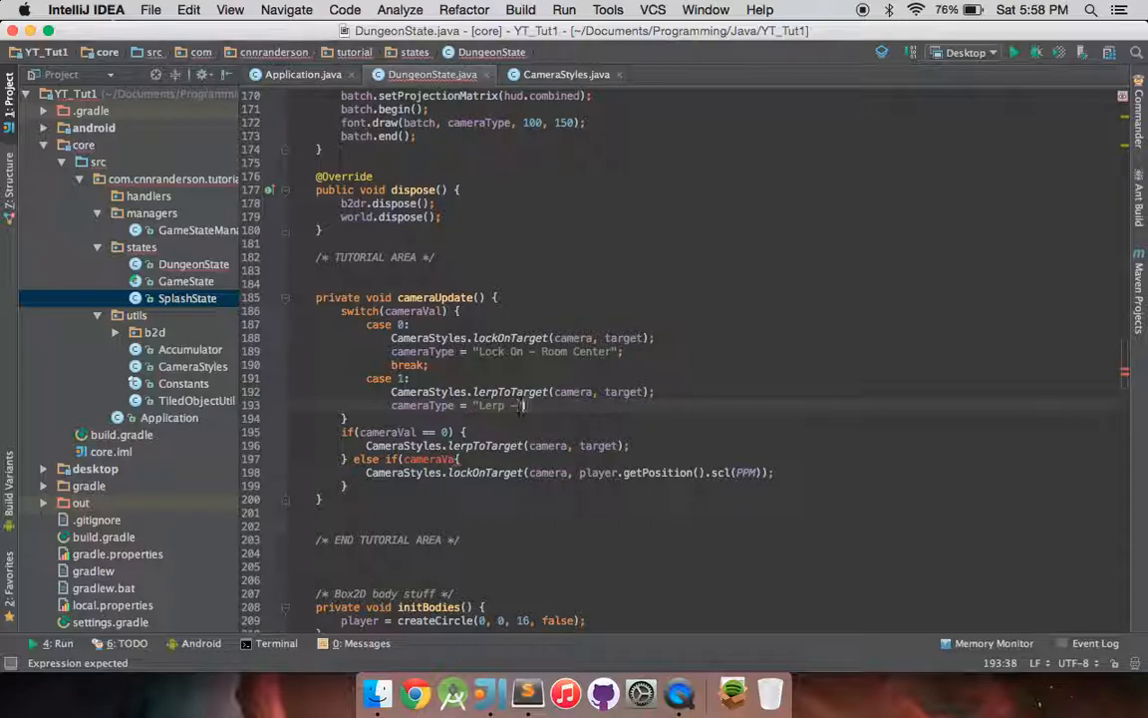
pyautogui.write('Room Center')
pyautogui.write('break;')
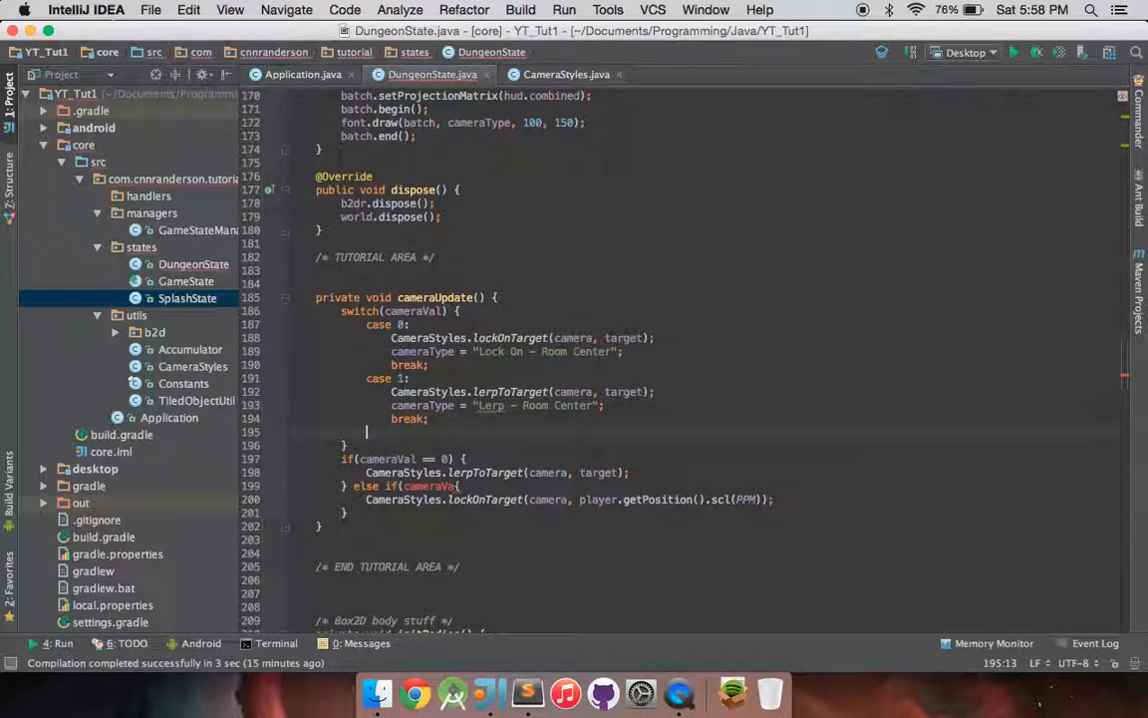
pyautogui.write('case 2')
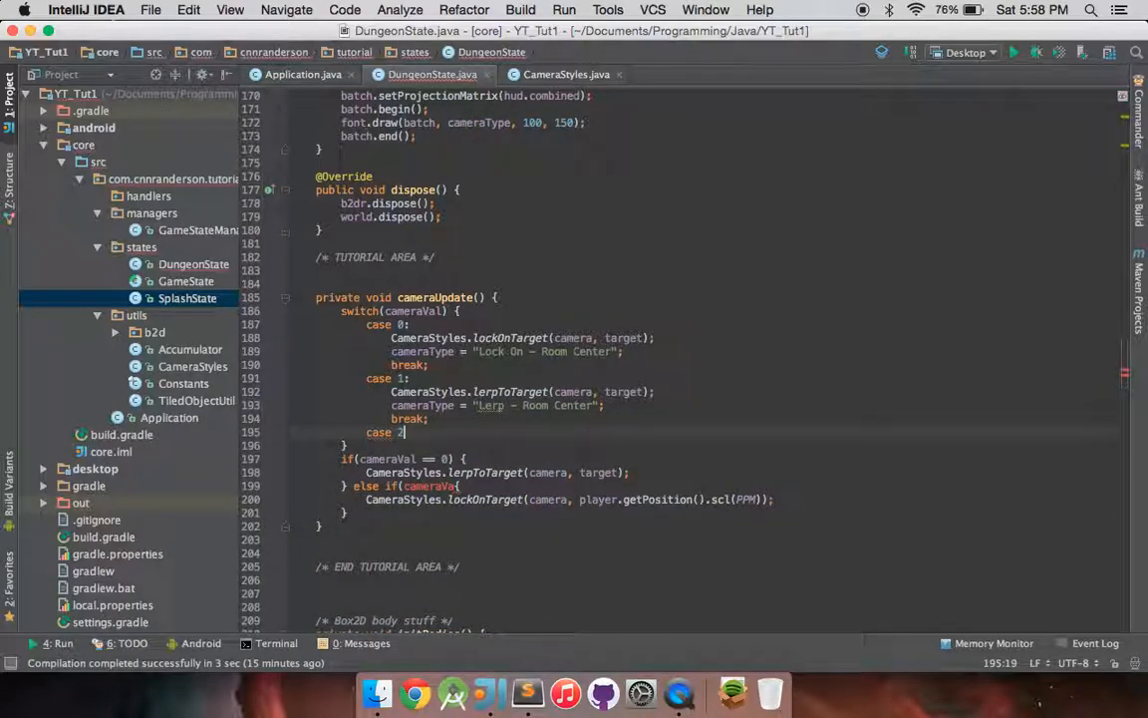
# Make case 2 call lockAverageBetweenTargets with target and player position, labelled "Lock Average - Player/Room"
pyautogui.write('Camera')
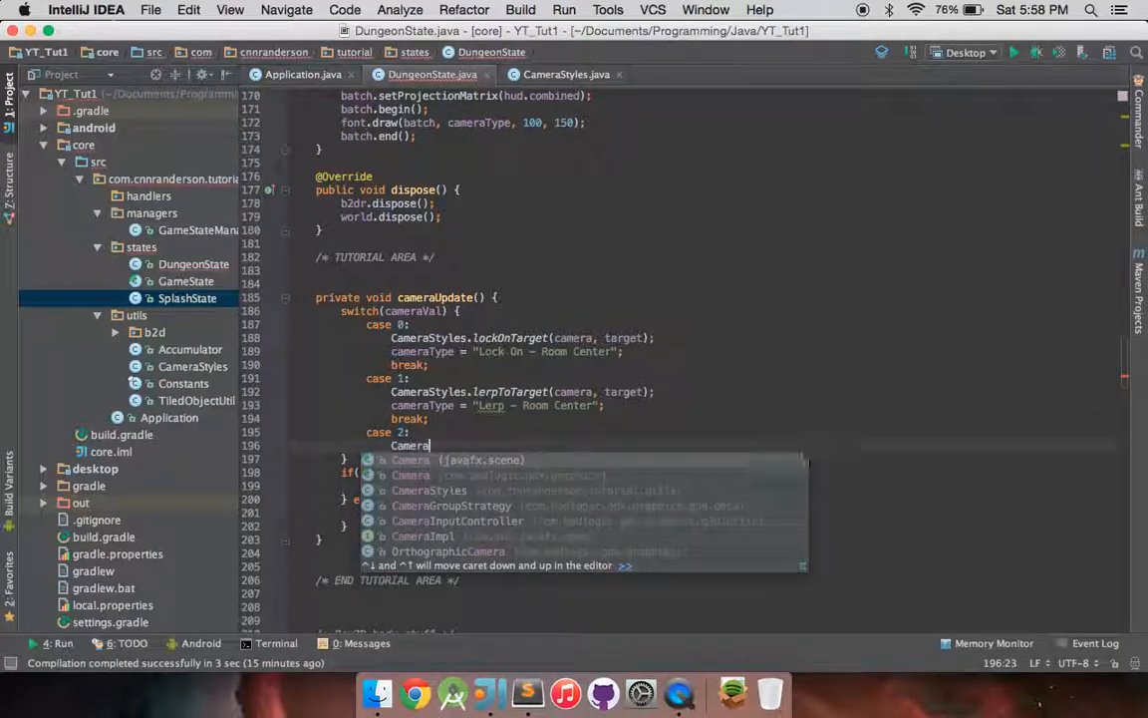
pyautogui.write('Styles.')
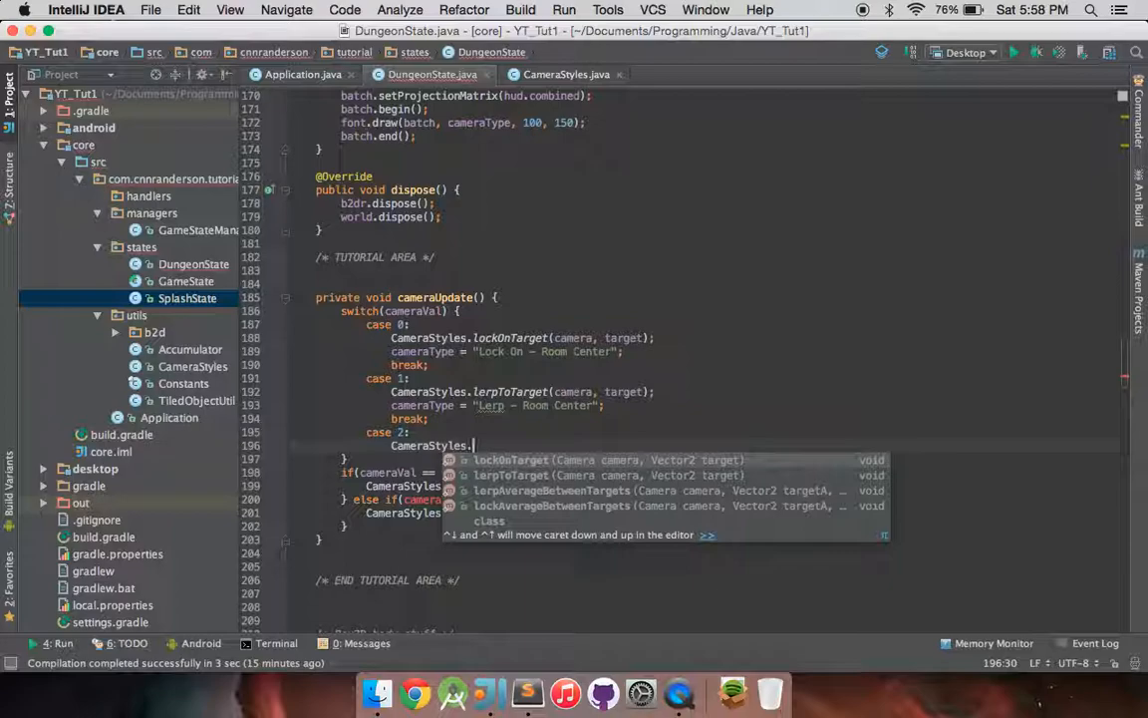
pyautogui.write('lo')
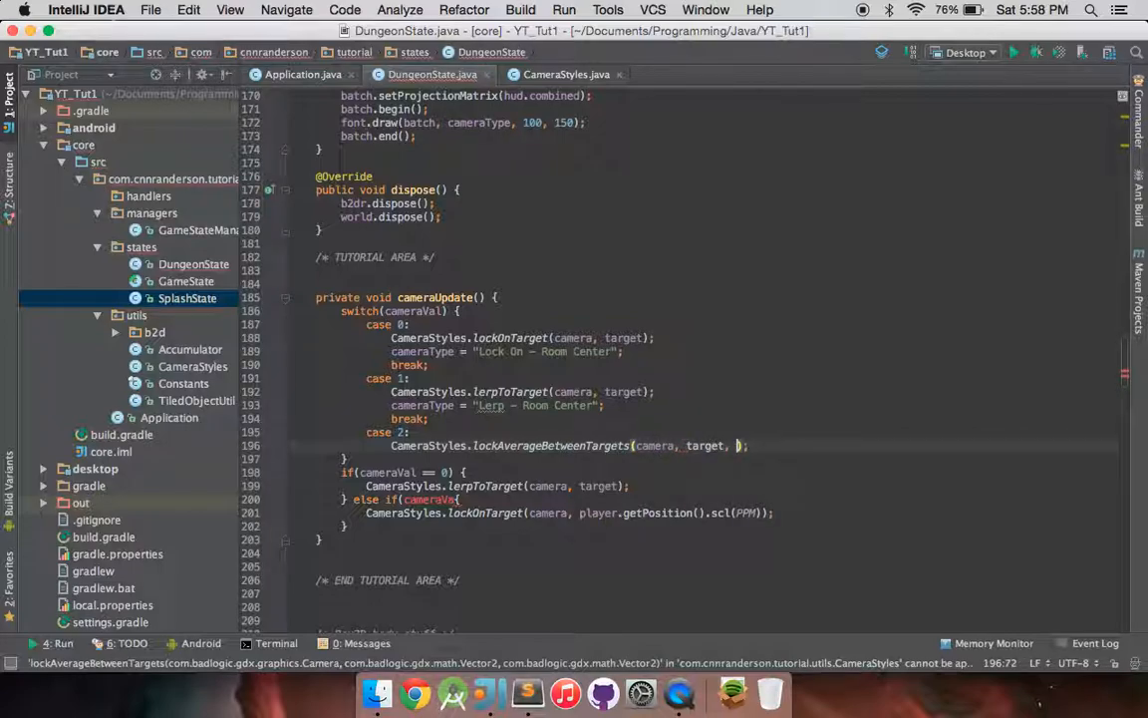
pyautogui.write('player')
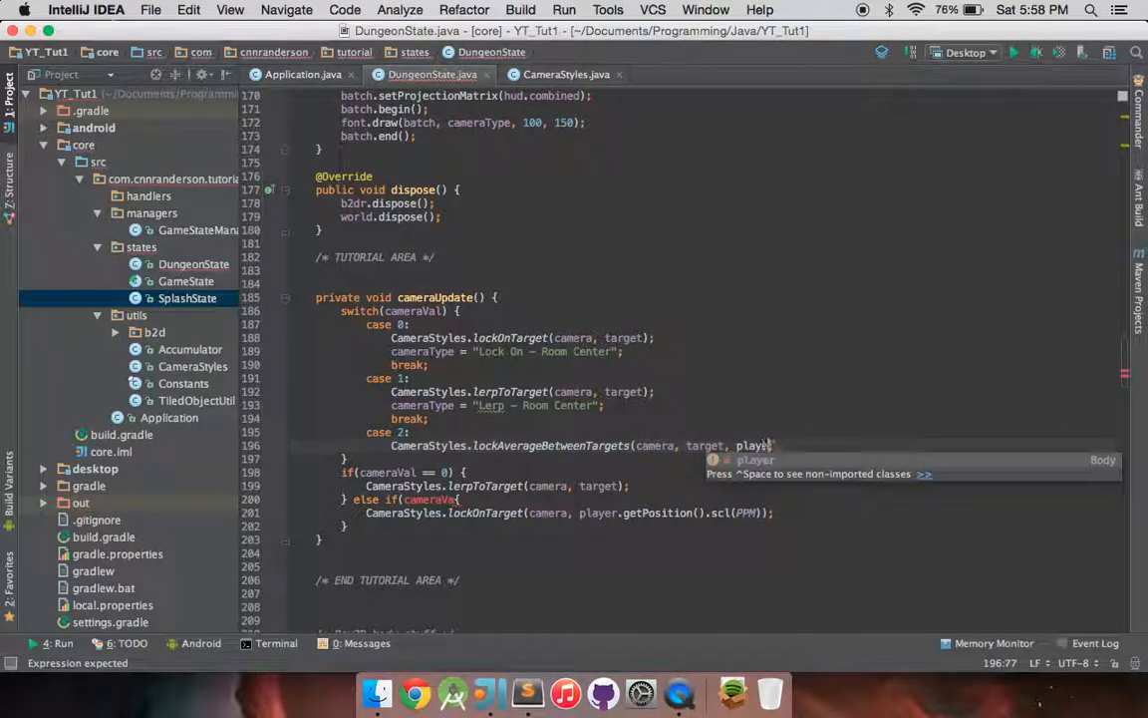
pyautogui.write('.getPosition().scl(PPM));')
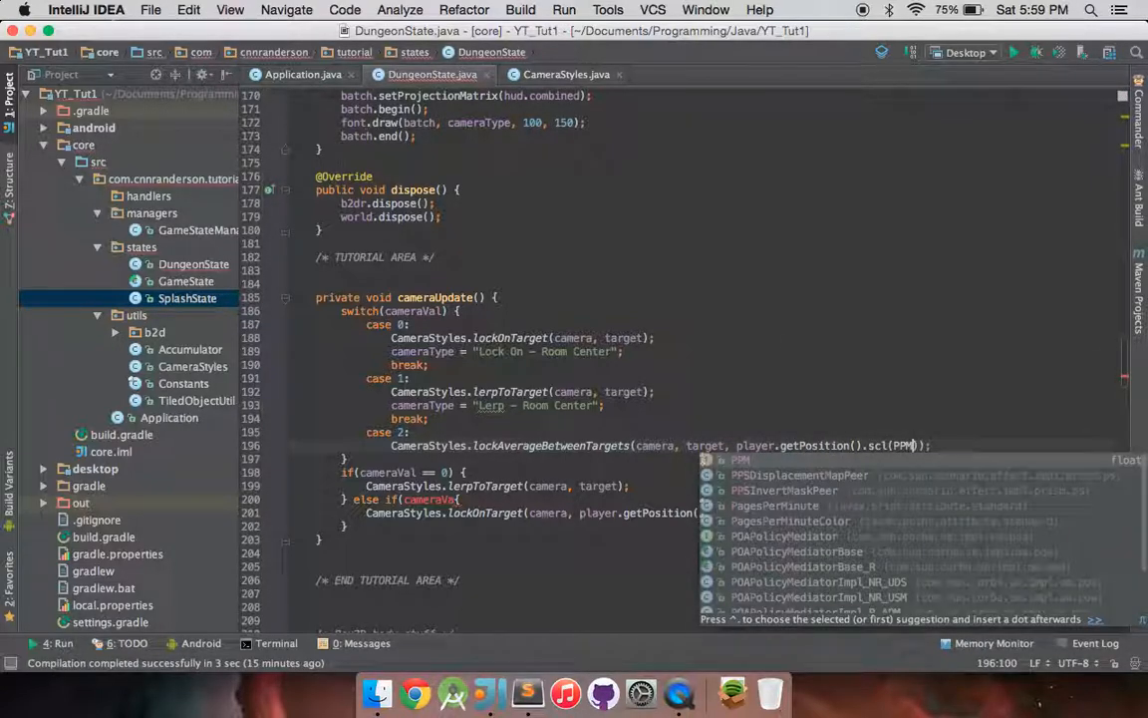
pyautogui.press('Enter')
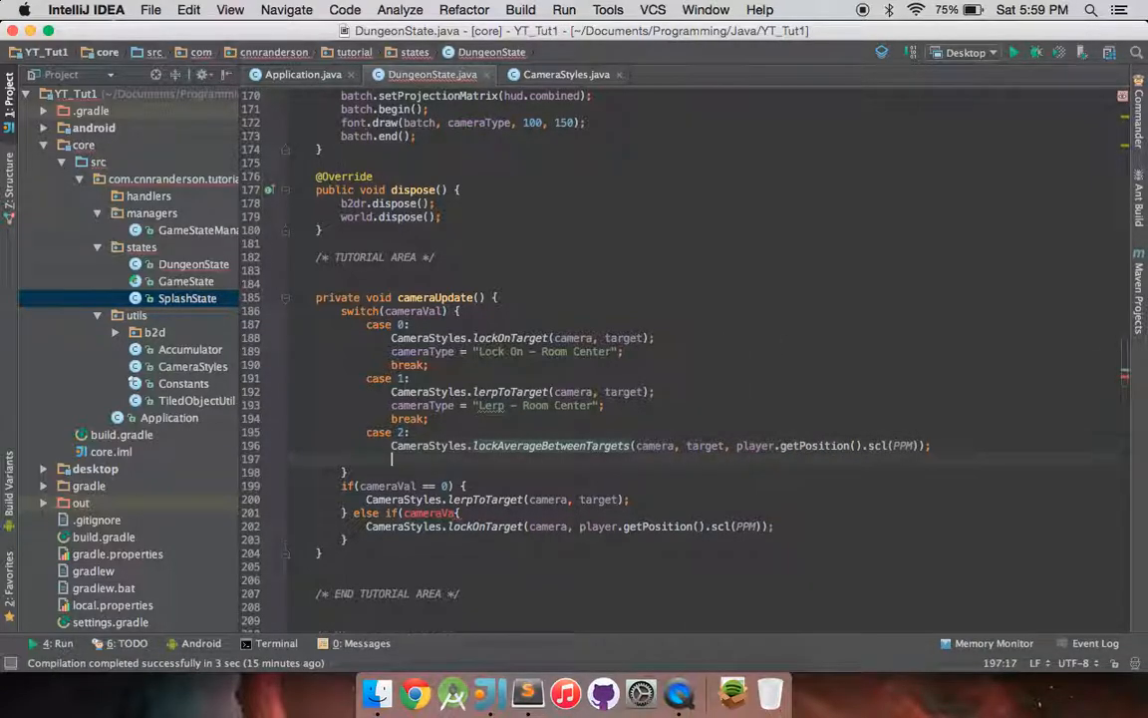
pyautogui.write('cameraType')
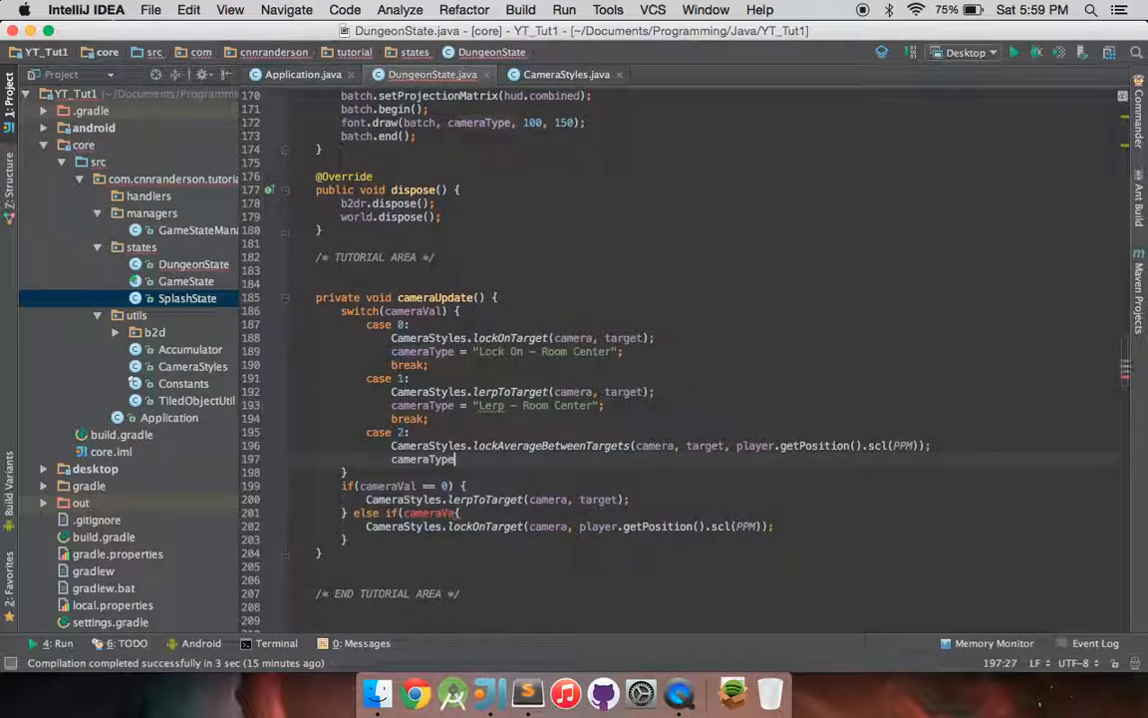
pyautogui.write('= "";')
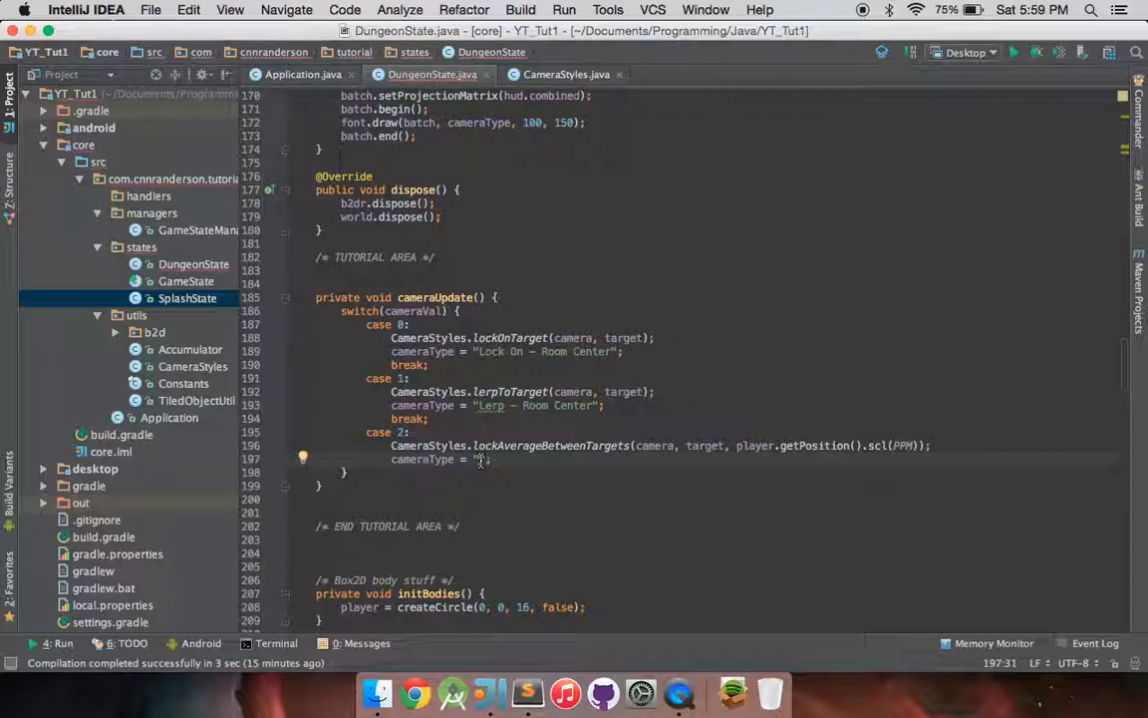
pyautogui.write('Lock Average - Playe')
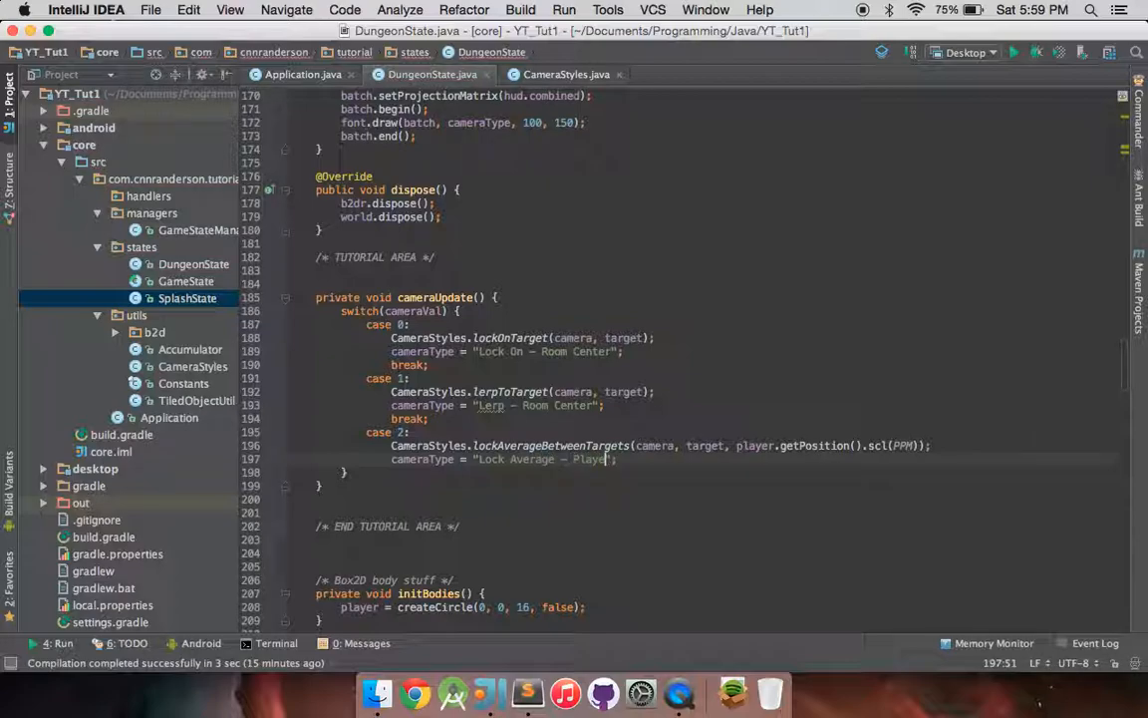
pyautogui.write('/Room')
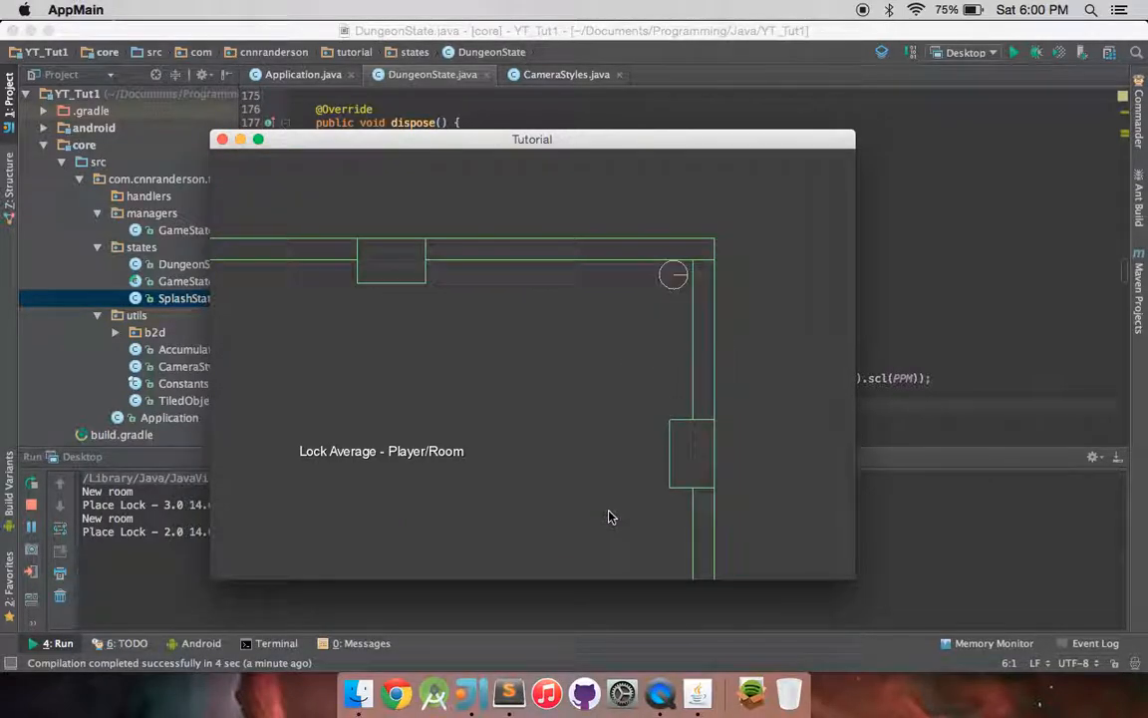
pyautogui.moveTo(389, 461)
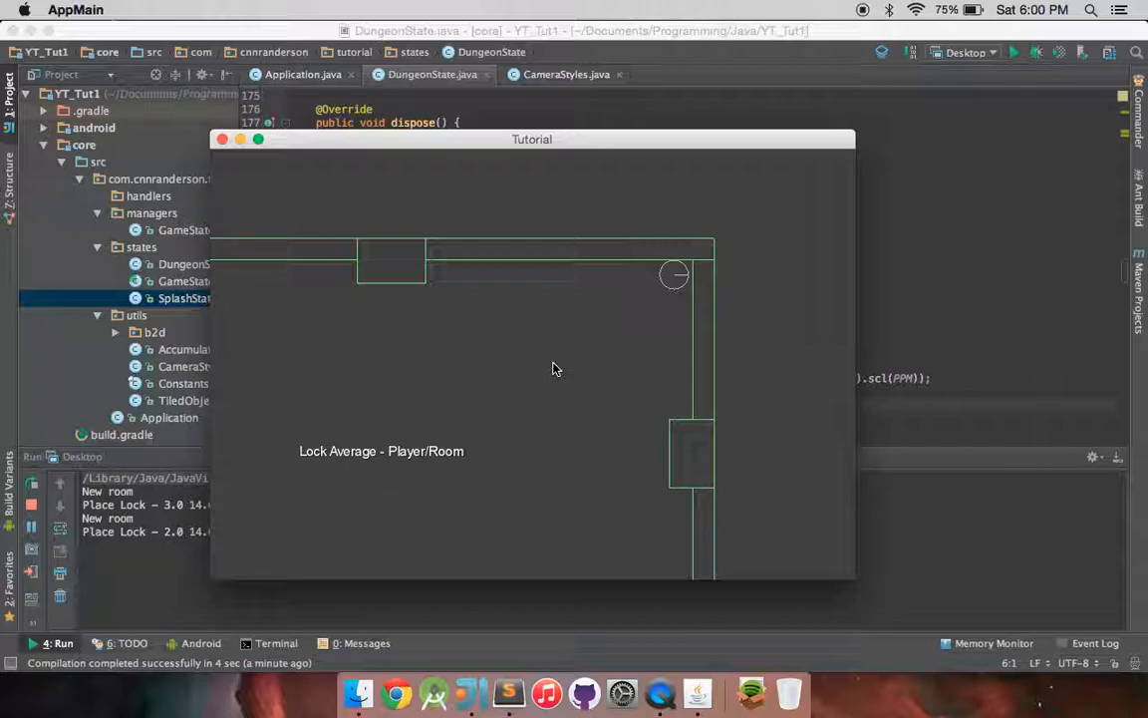
pyautogui.moveTo(547, 376)
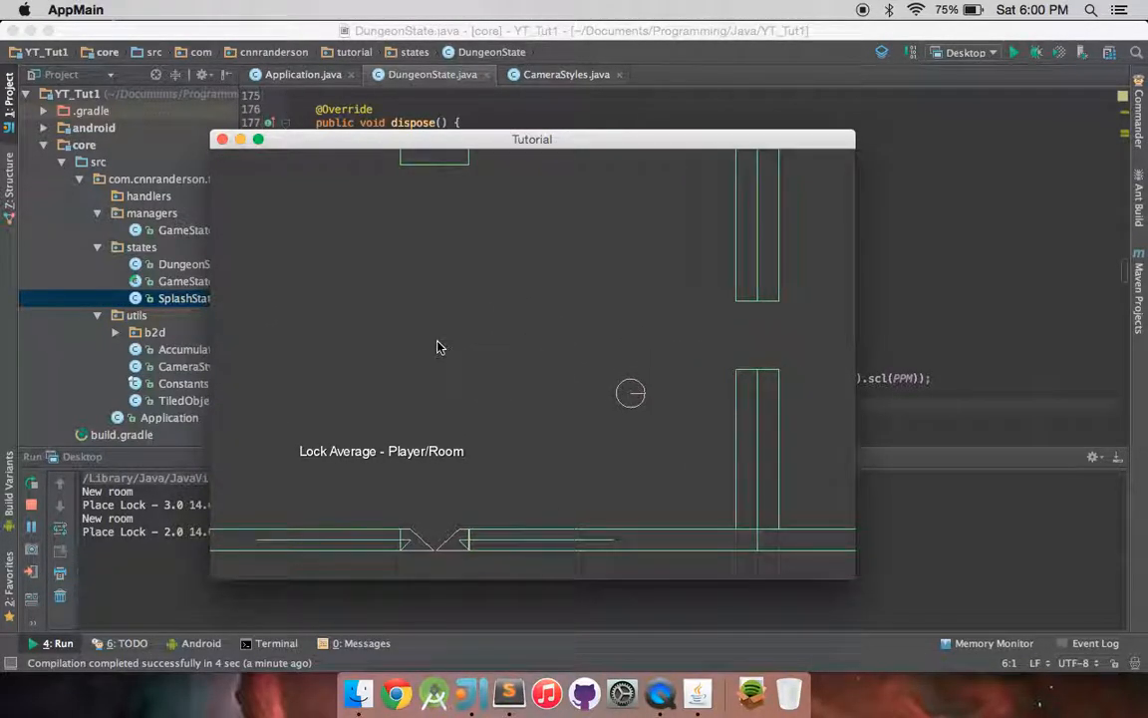
pyautogui.moveTo(431, 369)
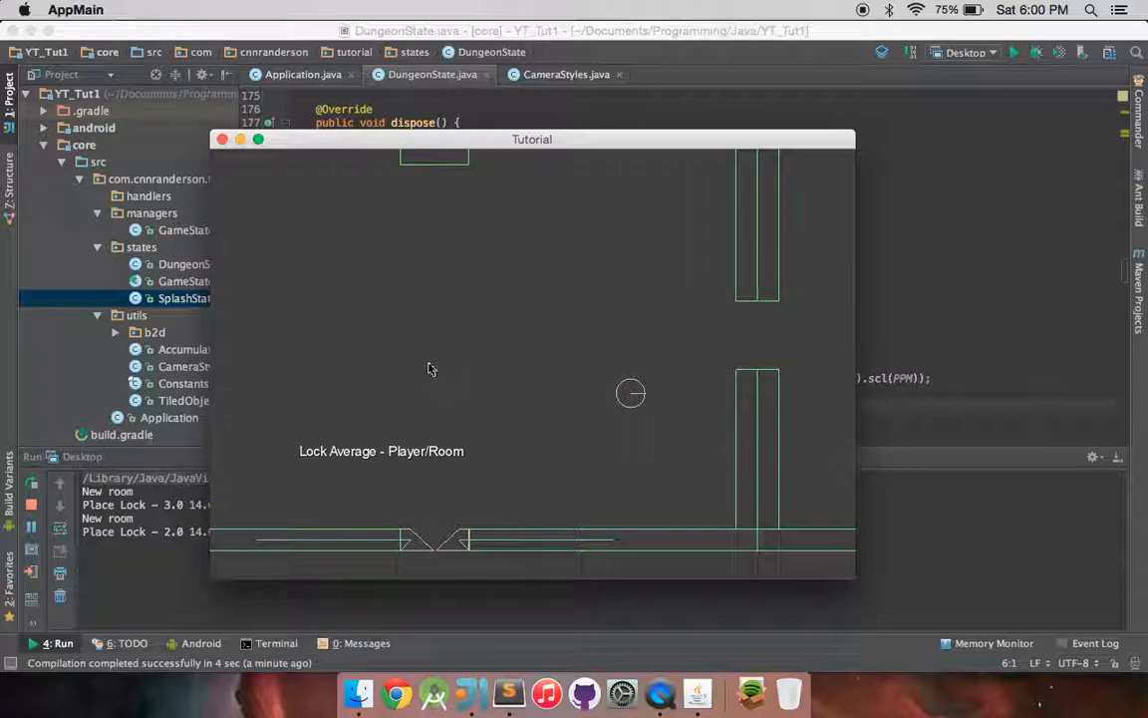
pyautogui.moveTo(506, 401)
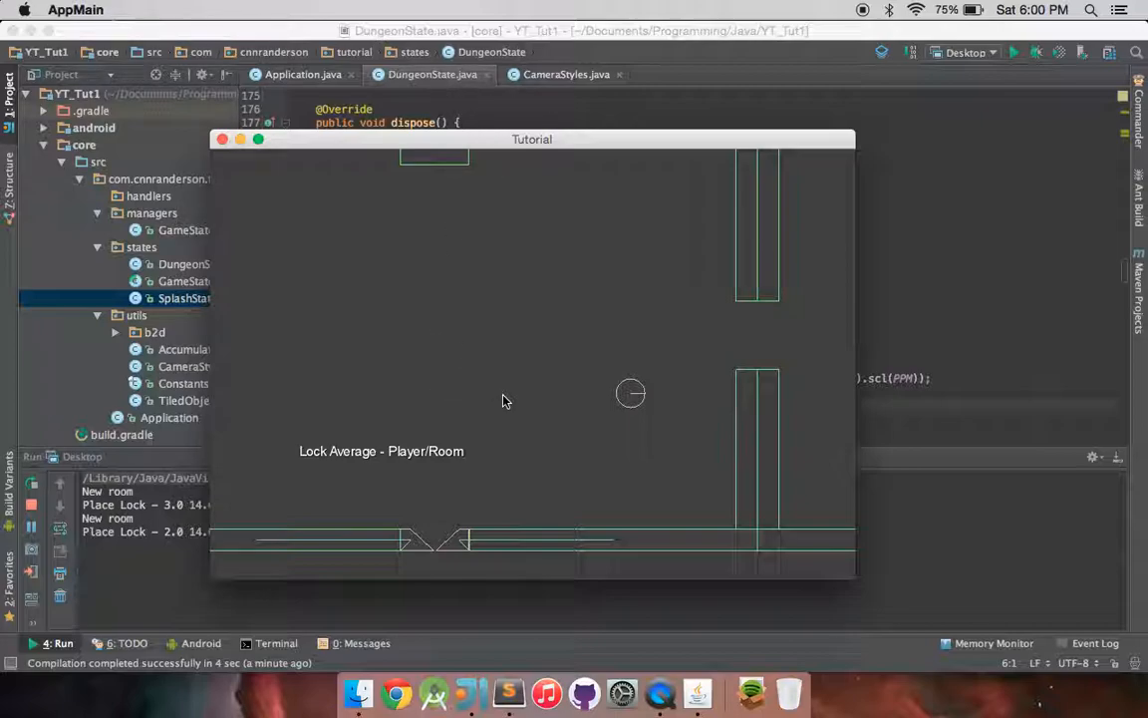
pyautogui.moveTo(224, 139)
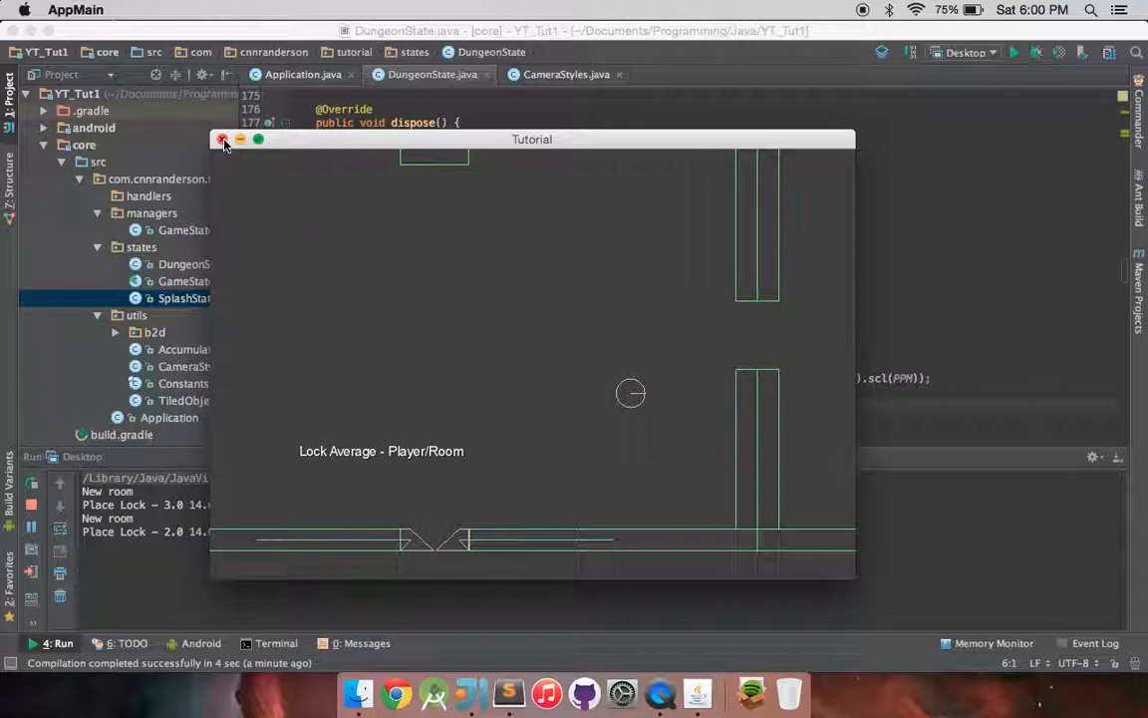
# Close the running Tutorial game window
pyautogui.click(223, 140)
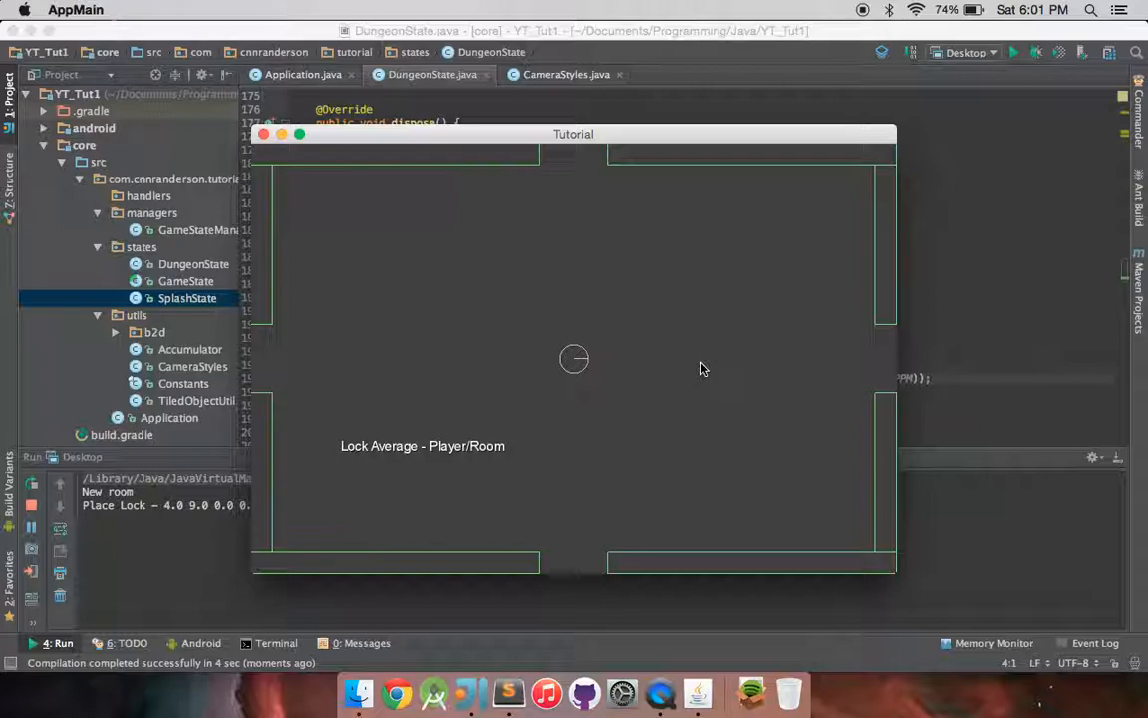
pyautogui.moveTo(354, 456)
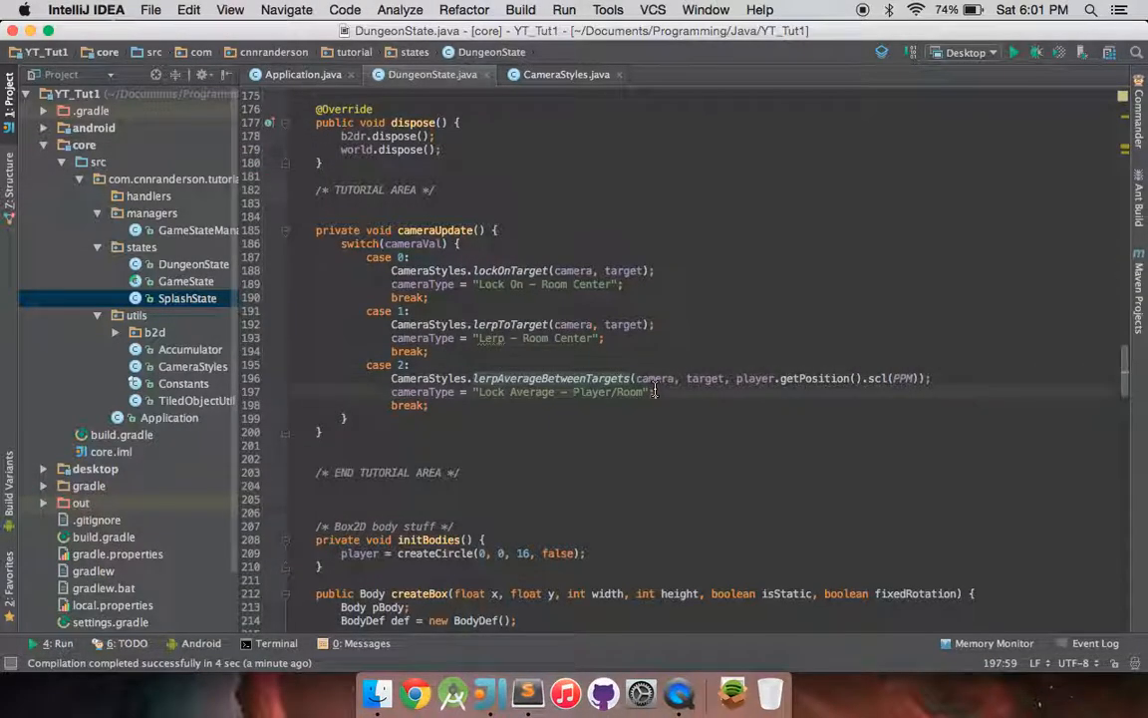
pyautogui.moveTo(732, 403)
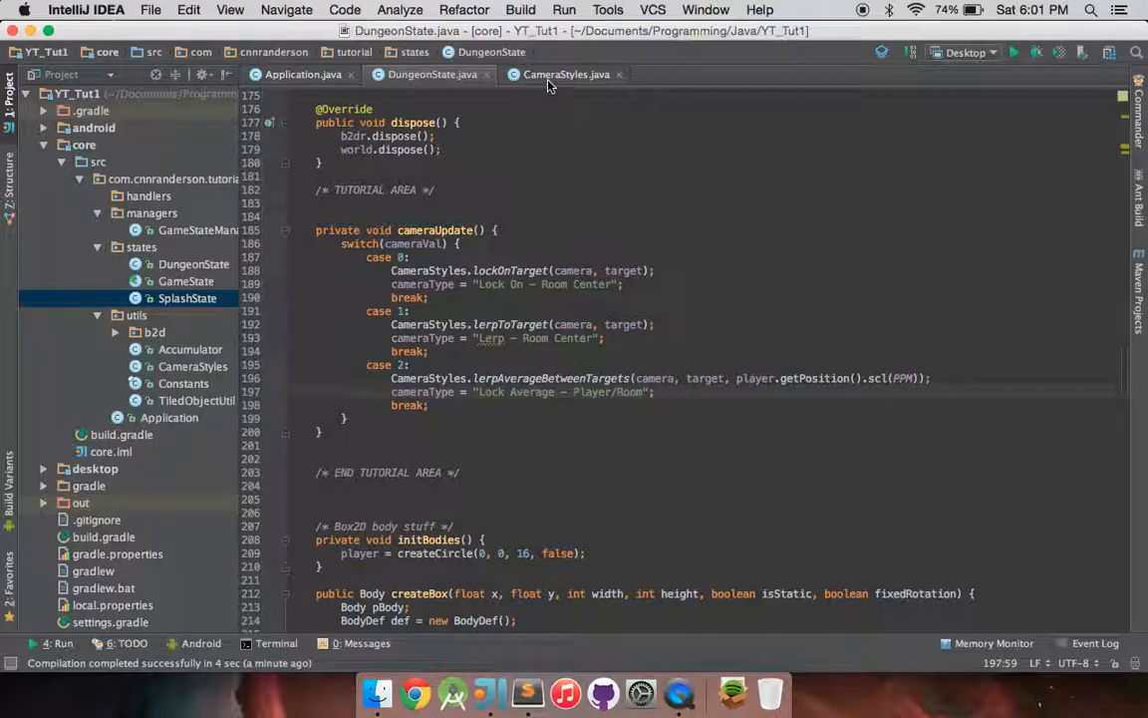
# Switch to the CameraStyles.java tab to review the averaging methods
pyautogui.click(566, 74)
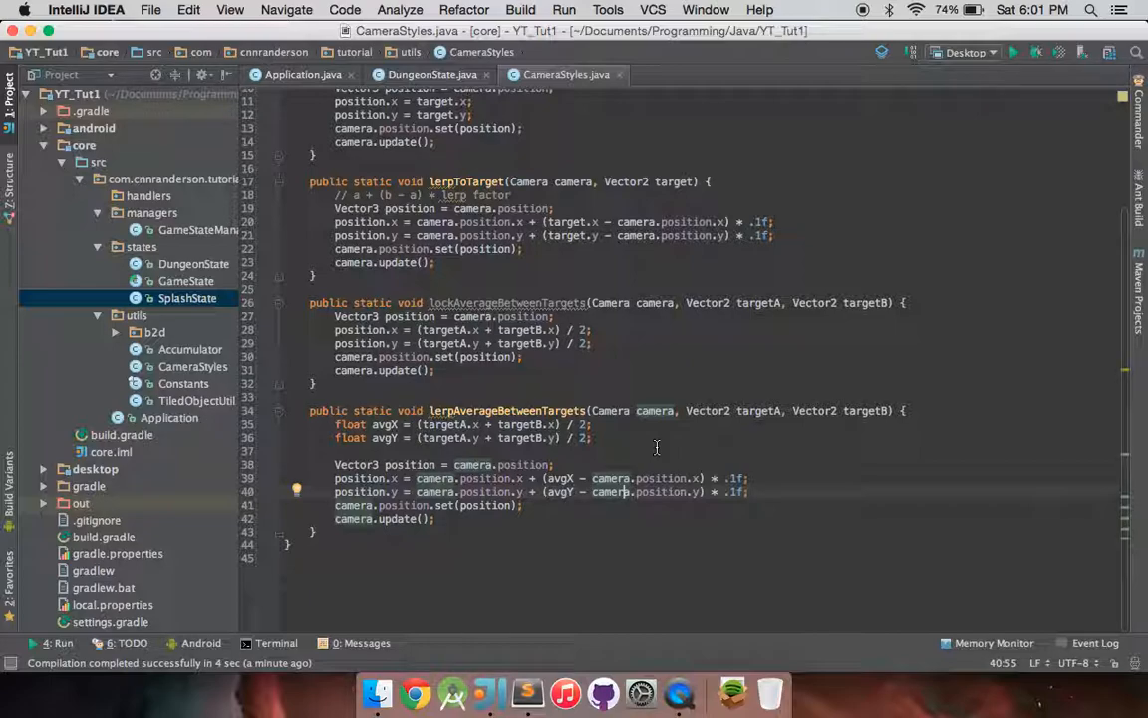
pyautogui.moveTo(711, 373)
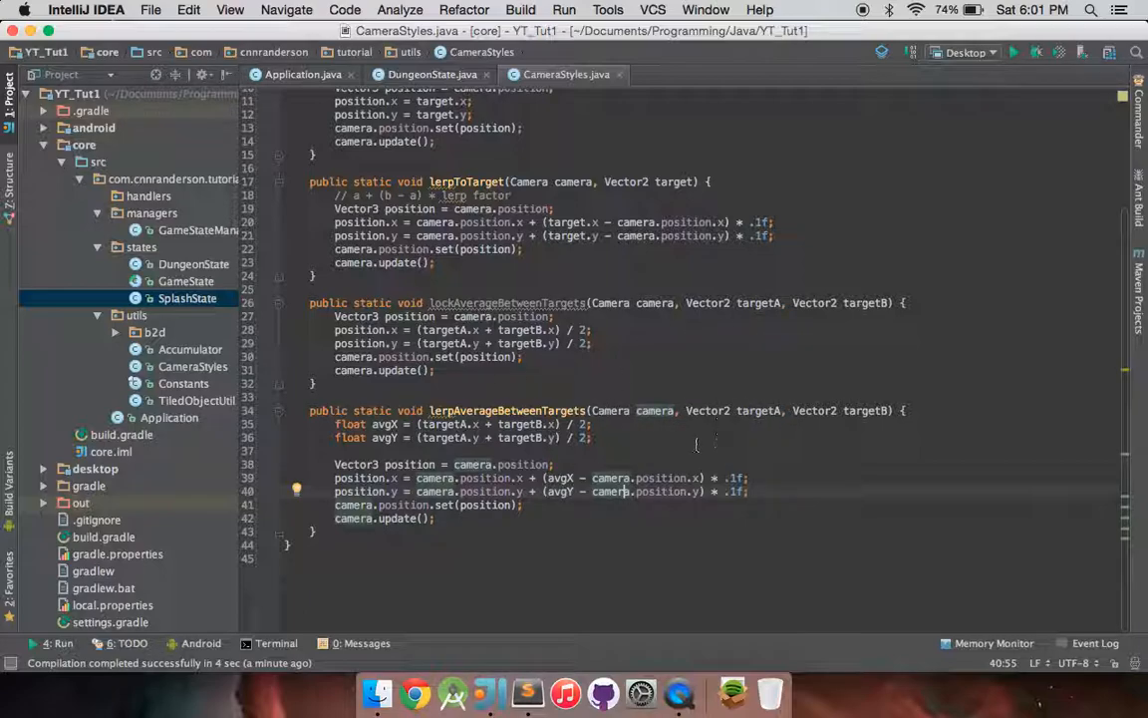
pyautogui.moveTo(733, 341)
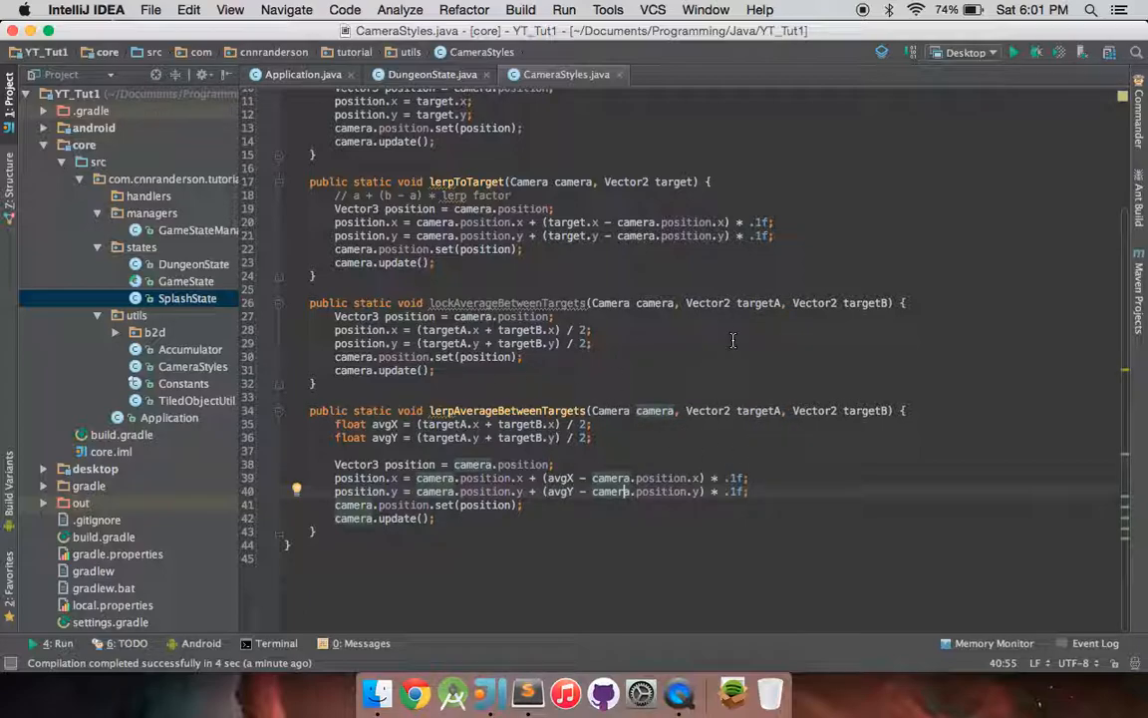